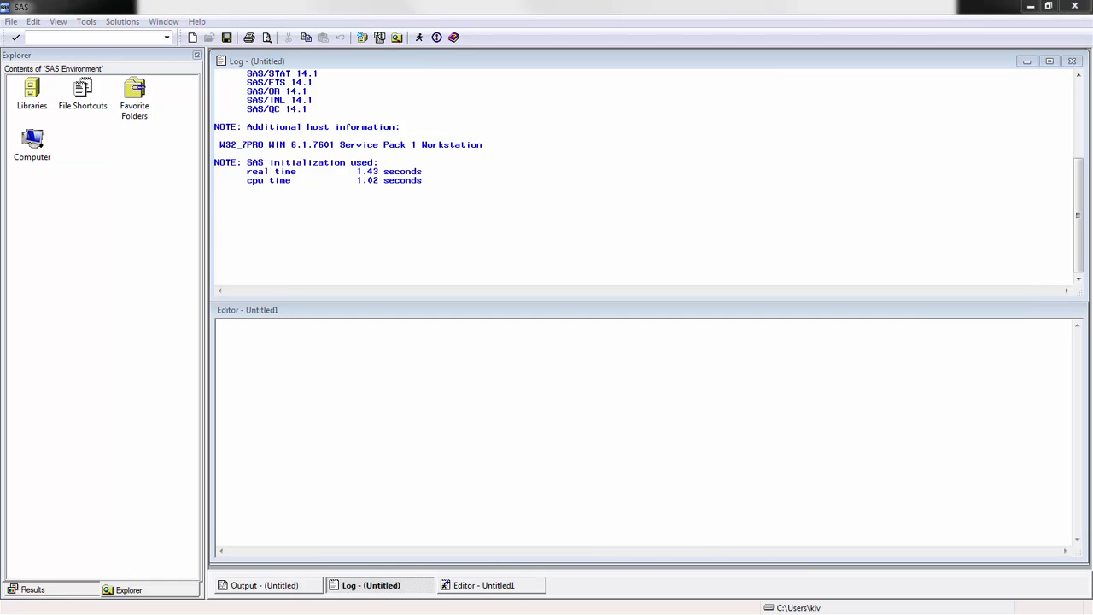
Step: Place the import template code in the editor and select the INFILE placeholder line
{"action": "left_click", "coordinate": [408, 349]}
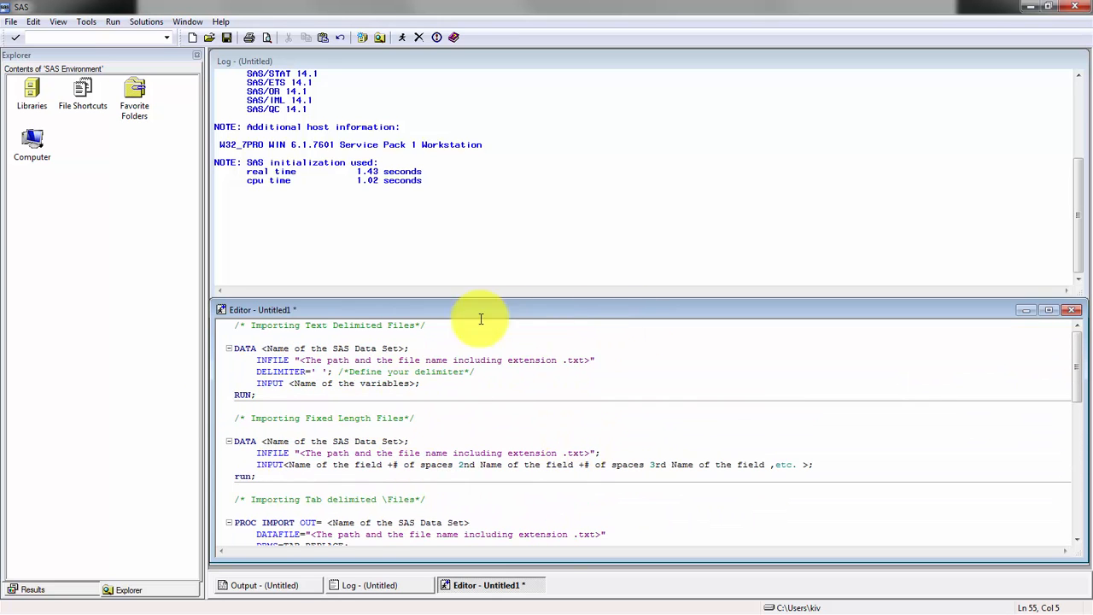
{"action": "mouse_move", "coordinate": [618, 393]}
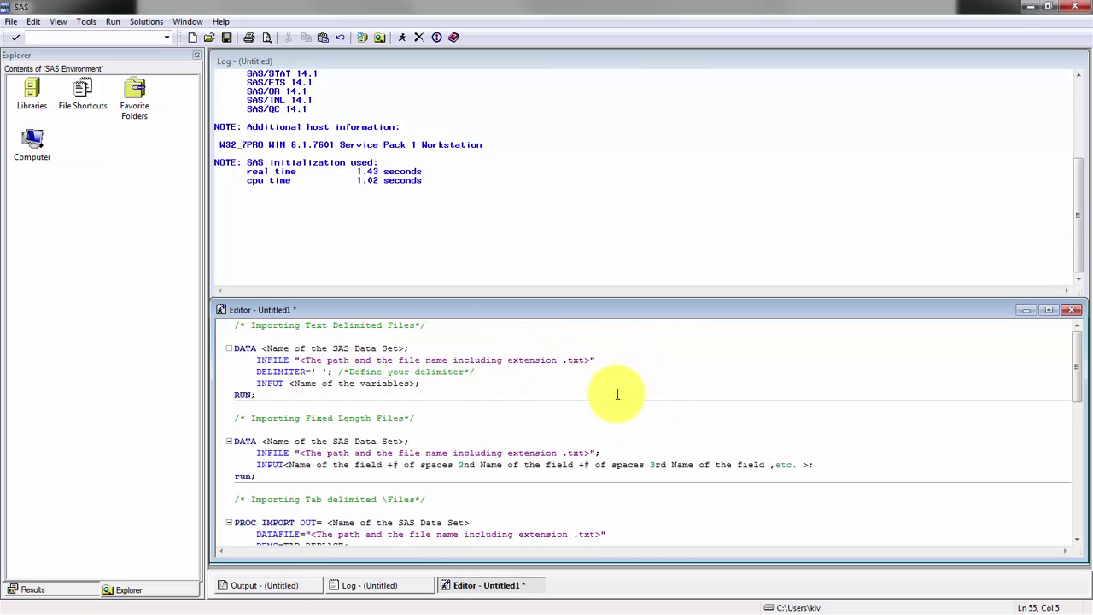
{"action": "scroll", "scroll_direction": "down", "scroll_amount": 3}
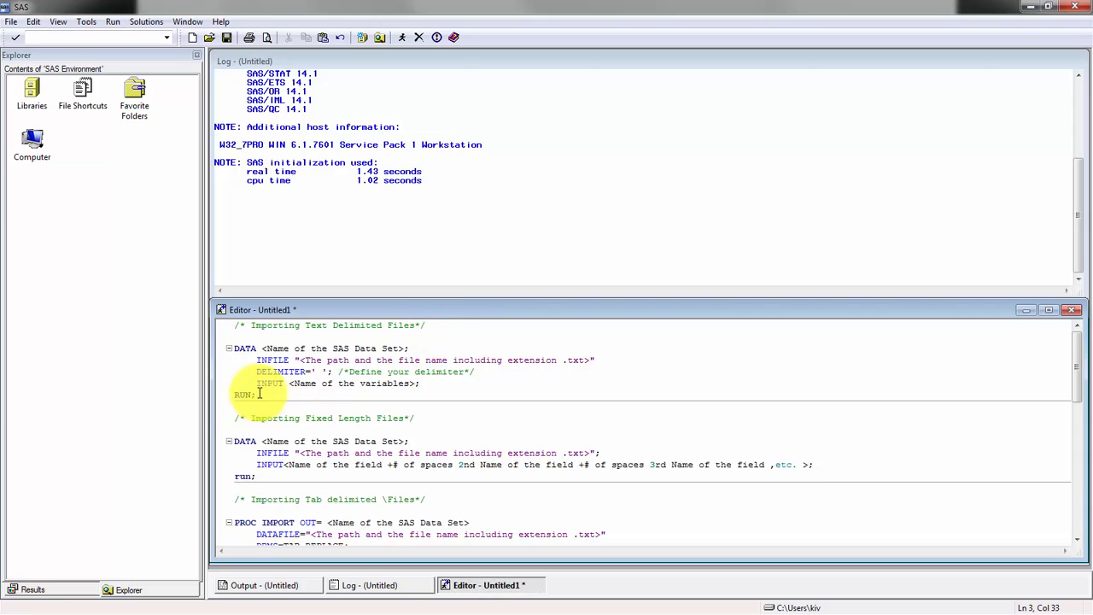
{"action": "left_click_drag", "start_coordinate": [235, 349], "coordinate": [253, 394]}
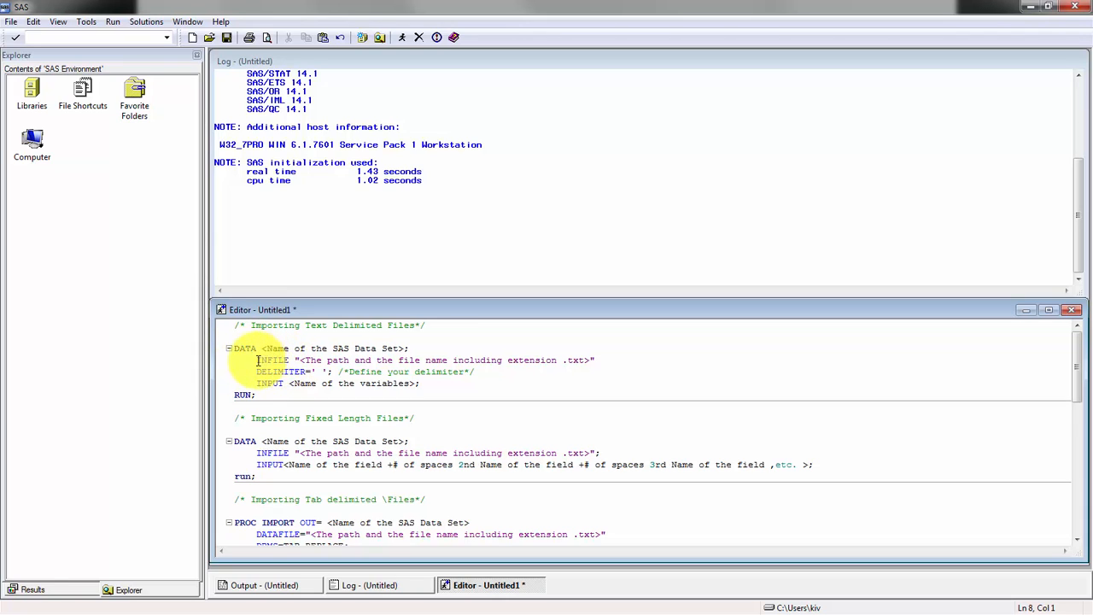
{"action": "triple_click", "coordinate": [418, 358]}
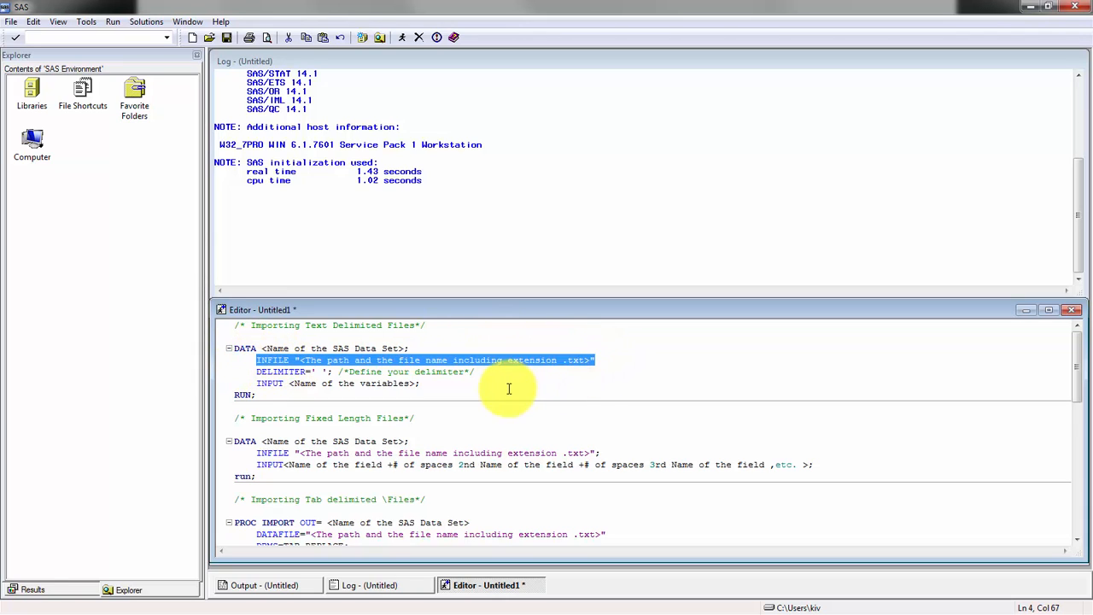
{"action": "mouse_move", "coordinate": [386, 386]}
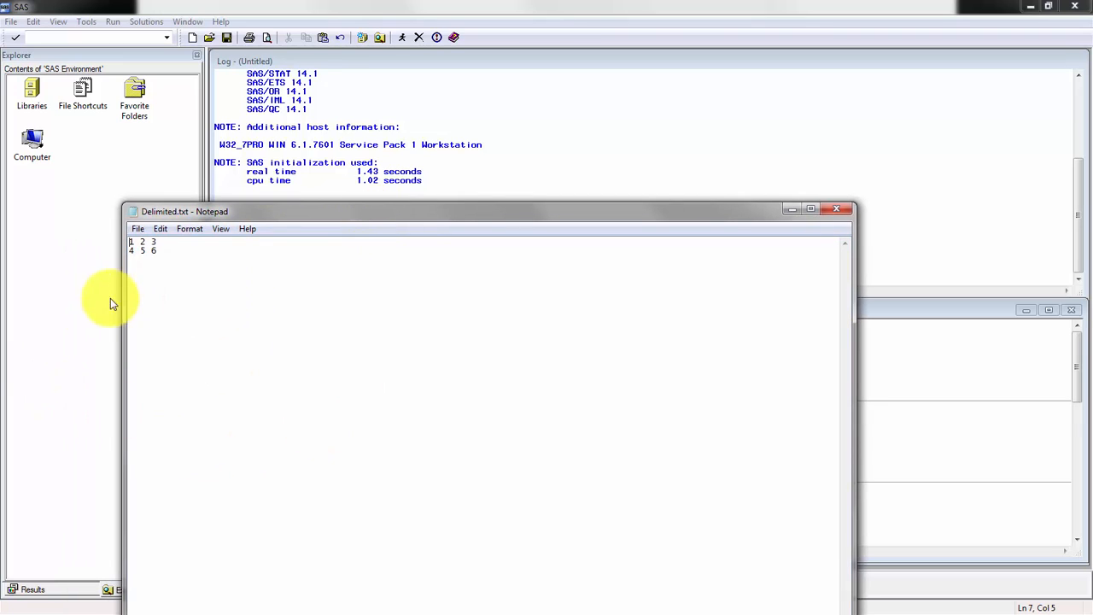
{"action": "mouse_move", "coordinate": [172, 261]}
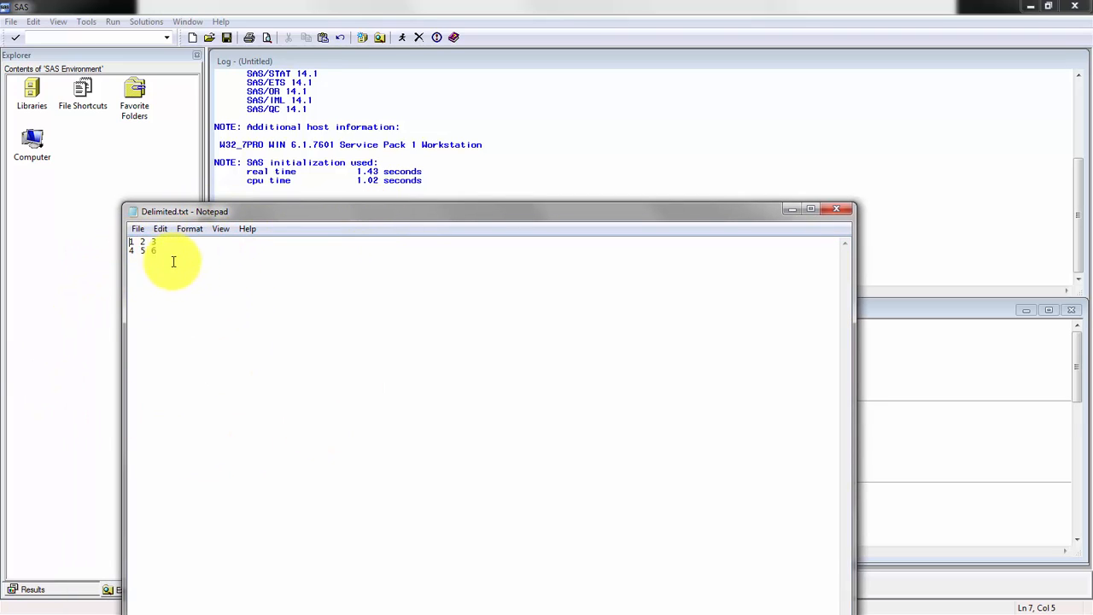
{"action": "mouse_move", "coordinate": [820, 223]}
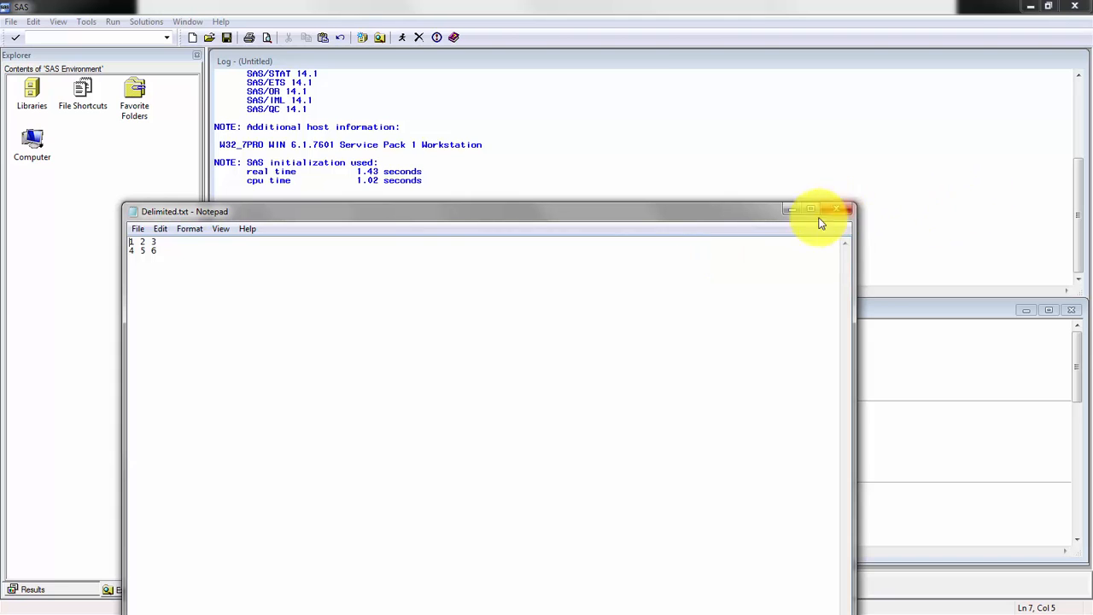
{"action": "mouse_move", "coordinate": [839, 202]}
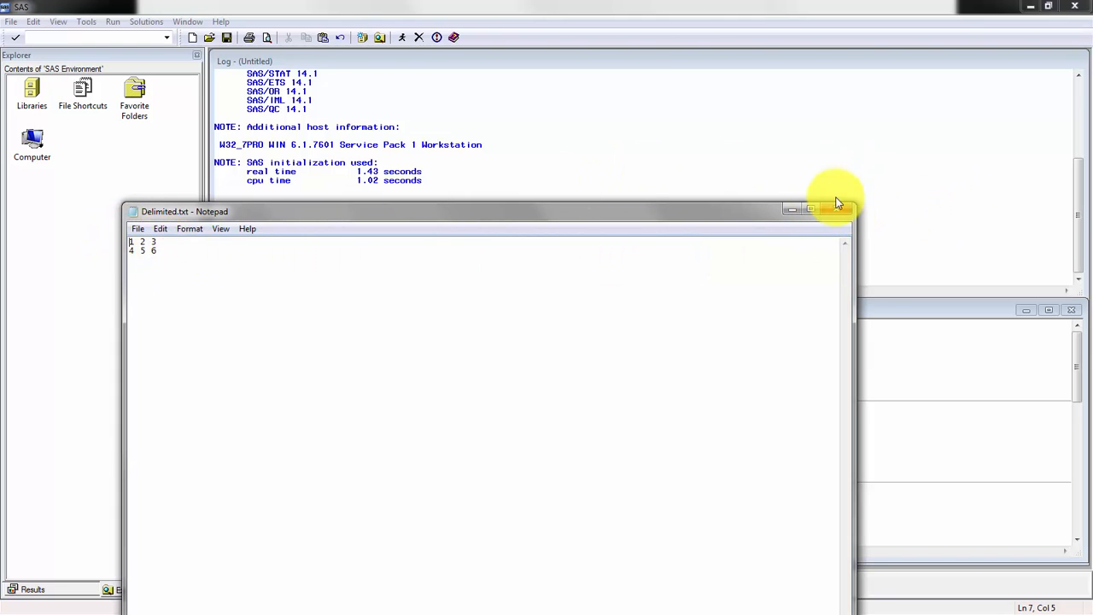
Step: Close Delimited.txt and point INFILE at its path with INPUT variables A B C
{"action": "left_click", "coordinate": [840, 208]}
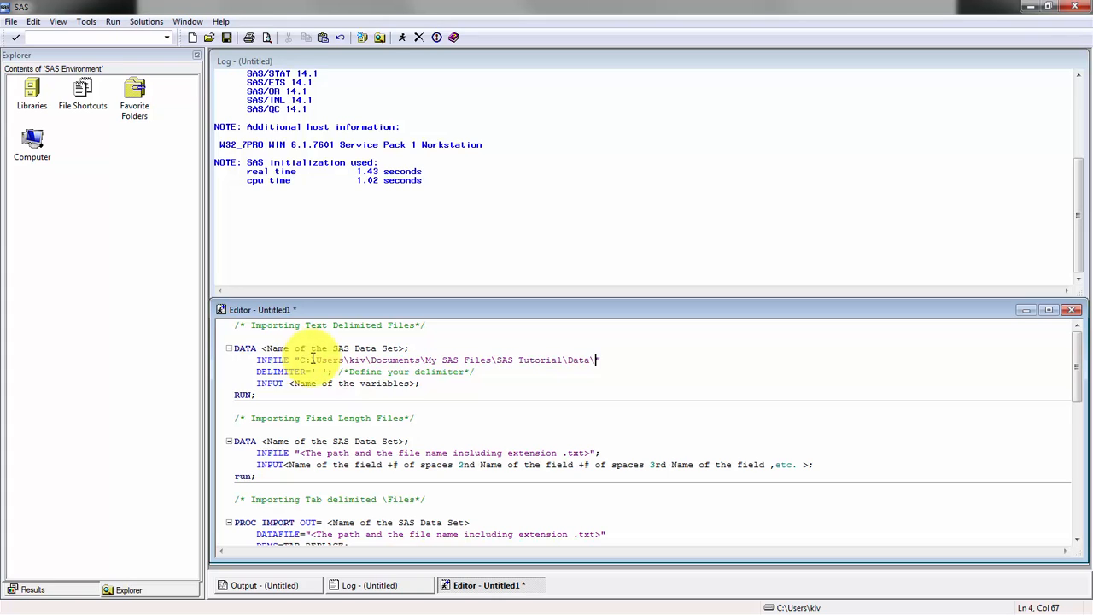
{"action": "type", "text": "Delimited.txt"}
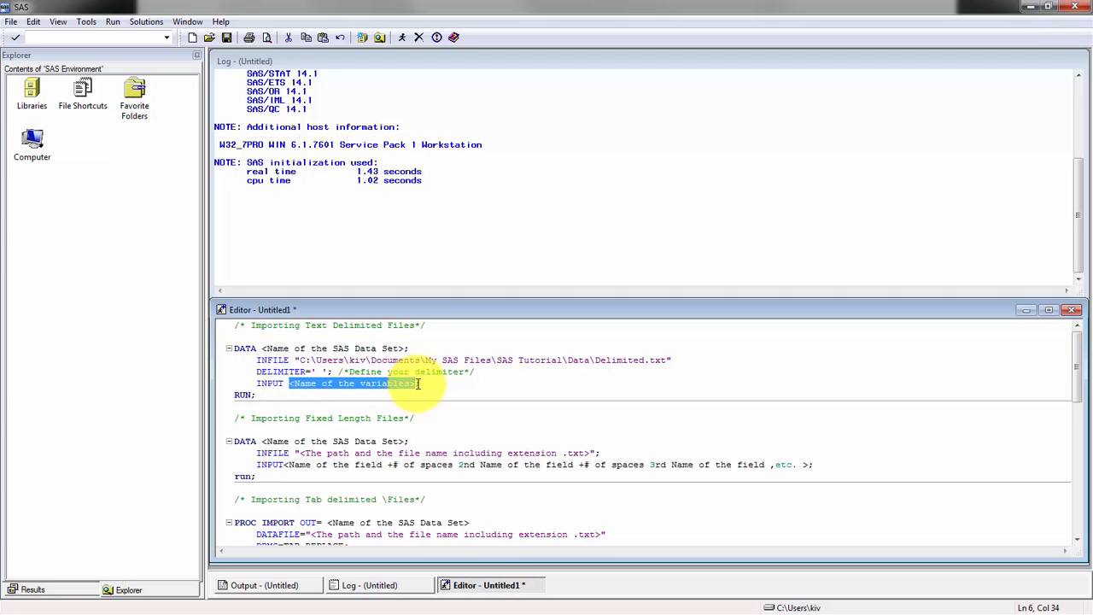
{"action": "type", "text": "a"}
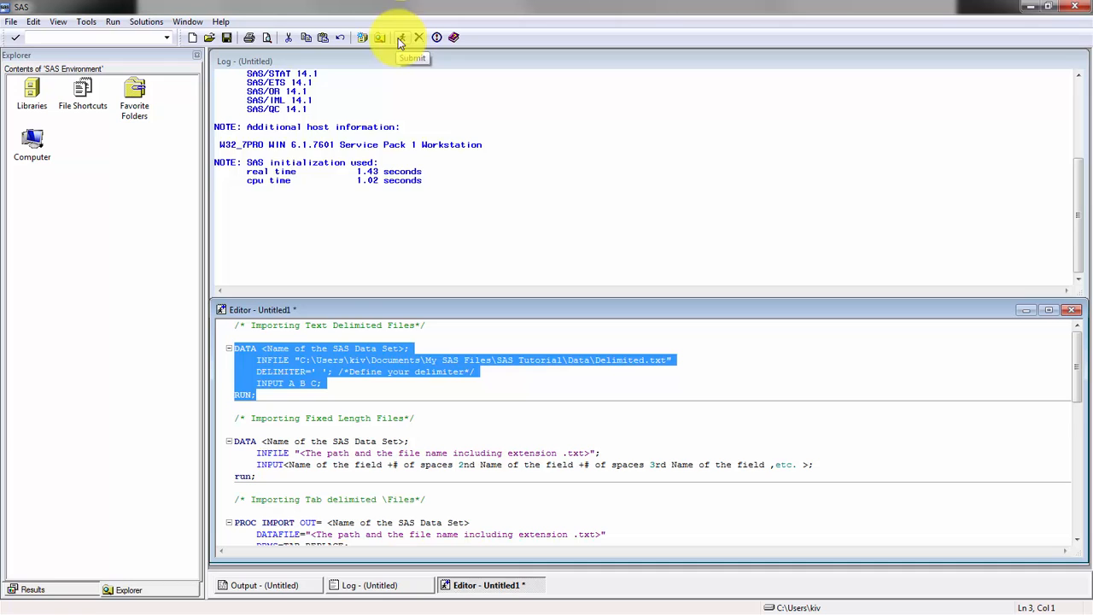
Step: Submit the step, fix the syntax error by naming the dataset DELIMITED, and rerun it
{"action": "left_click", "coordinate": [400, 38]}
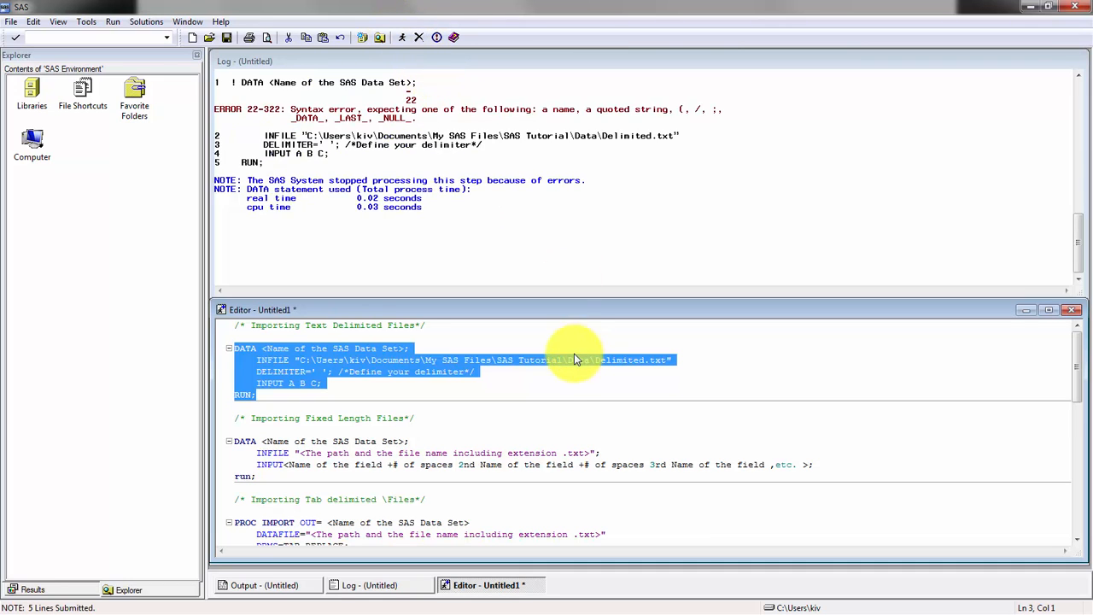
{"action": "left_click", "coordinate": [403, 349]}
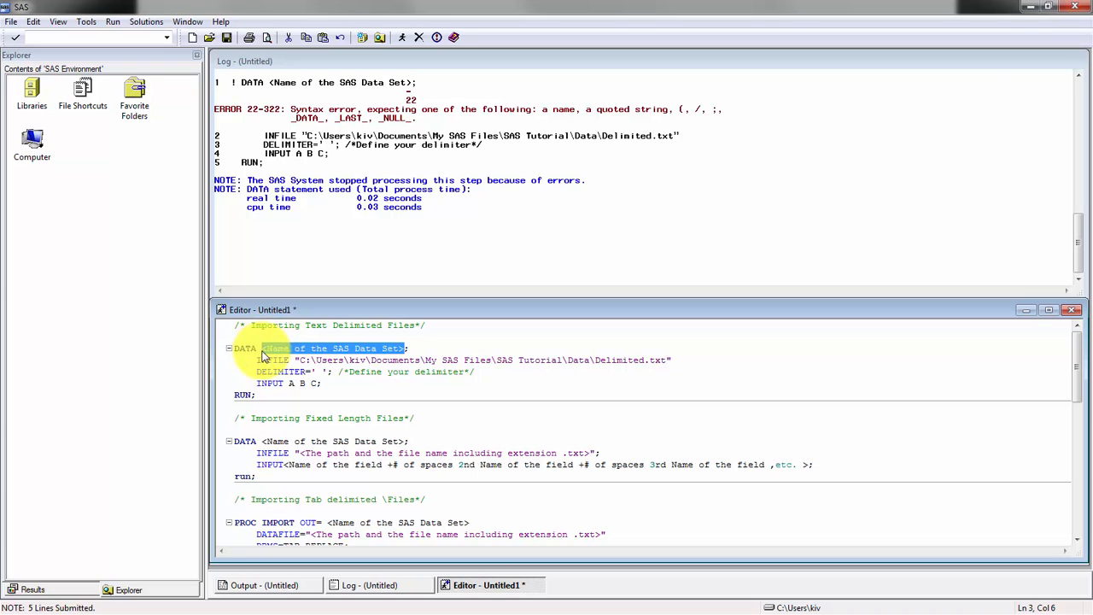
{"action": "type", "text": "DELIMITED;"}
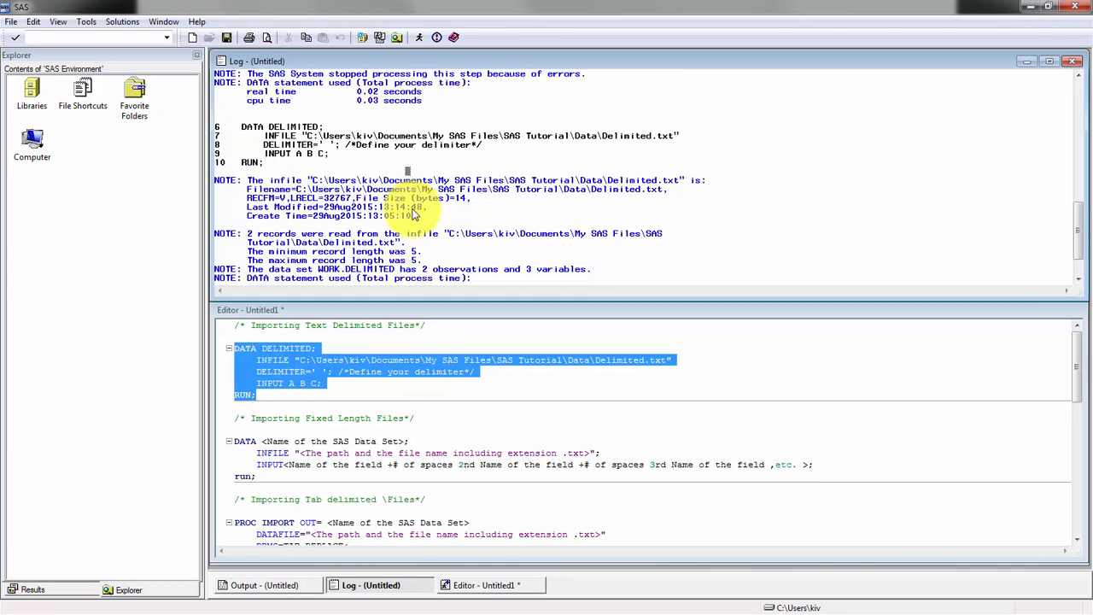
{"action": "mouse_move", "coordinate": [400, 249]}
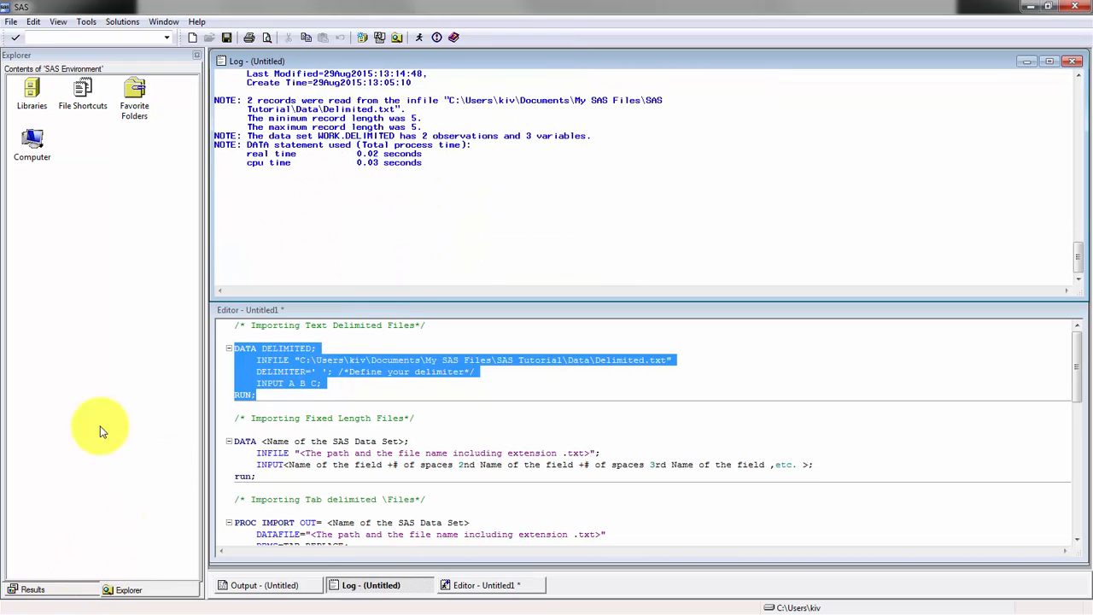
Step: View WORK.DELIMITED in VIEWTABLE (rows 1 2 3 and 4 5 6), then return to the Editor
{"action": "double_click", "coordinate": [29, 91]}
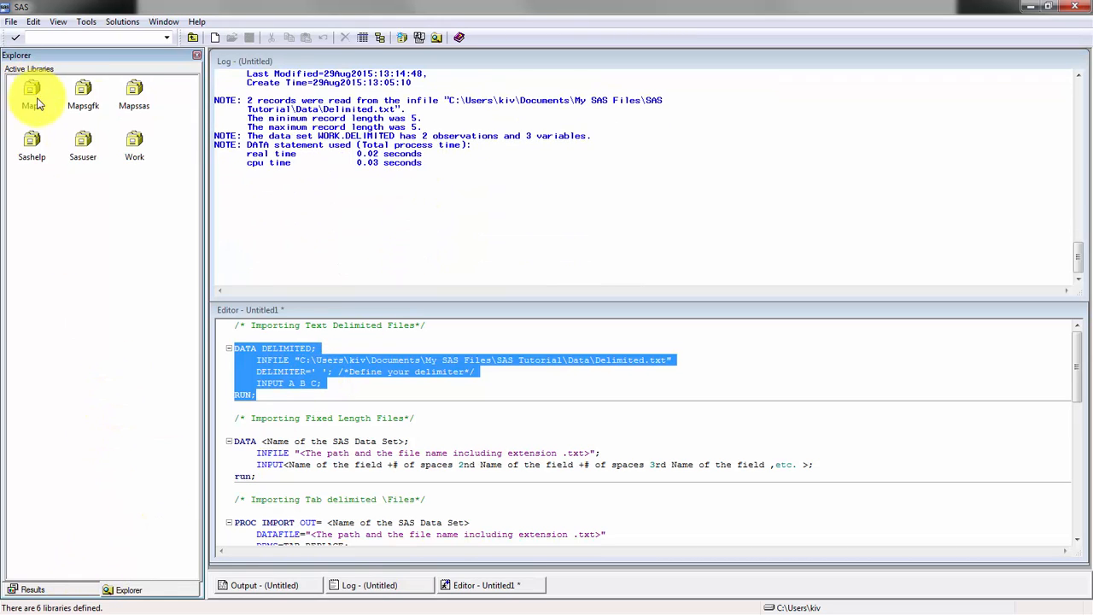
{"action": "left_click", "coordinate": [133, 140]}
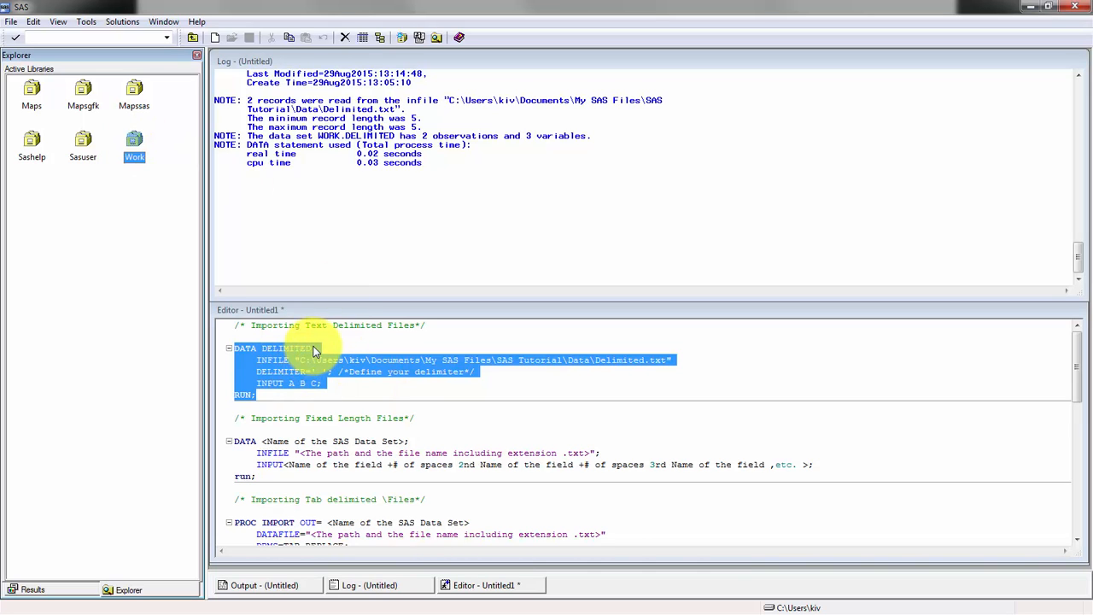
{"action": "mouse_move", "coordinate": [209, 273]}
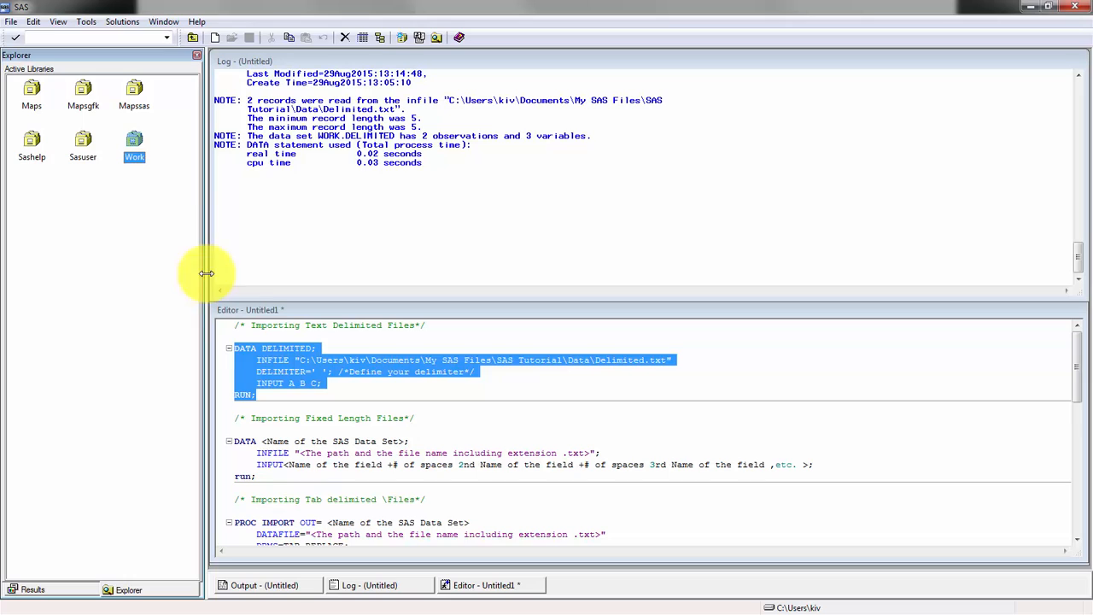
{"action": "mouse_move", "coordinate": [133, 140]}
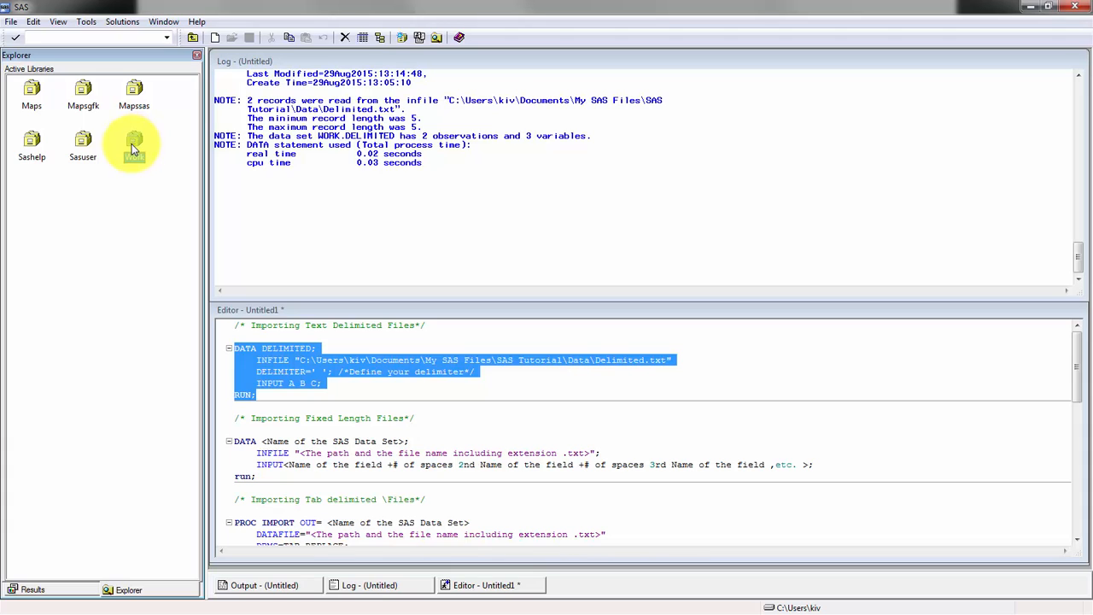
{"action": "left_click", "coordinate": [134, 140]}
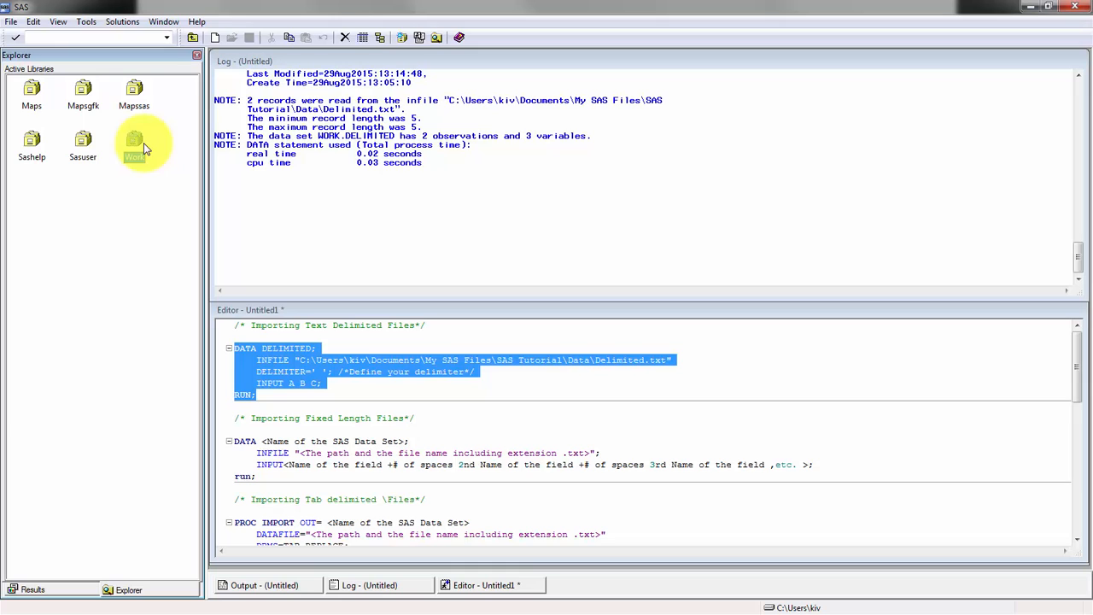
{"action": "double_click", "coordinate": [134, 140]}
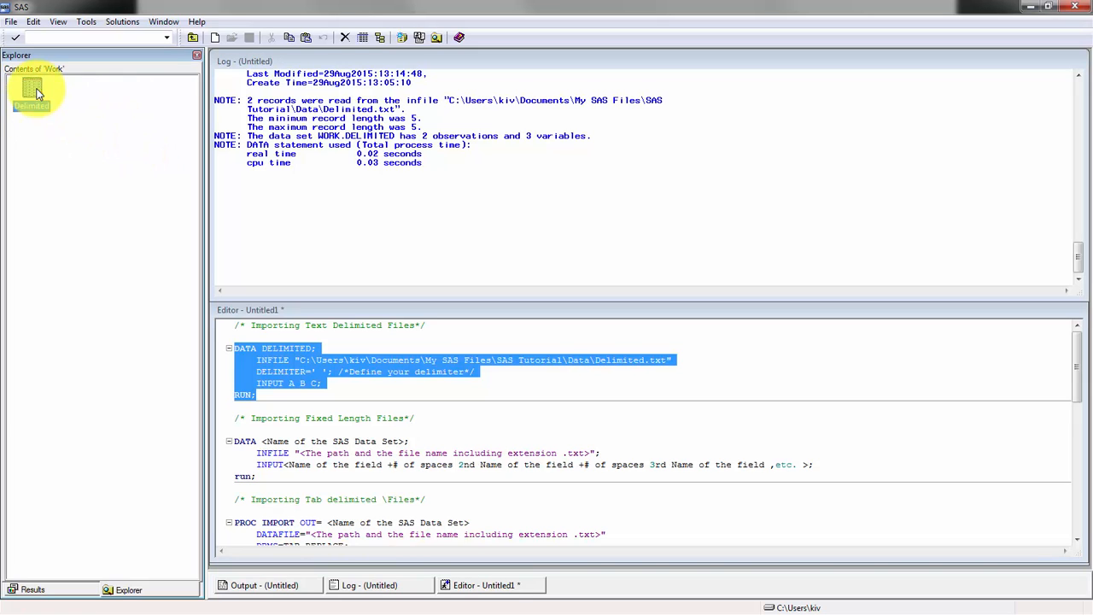
{"action": "double_click", "coordinate": [31, 88]}
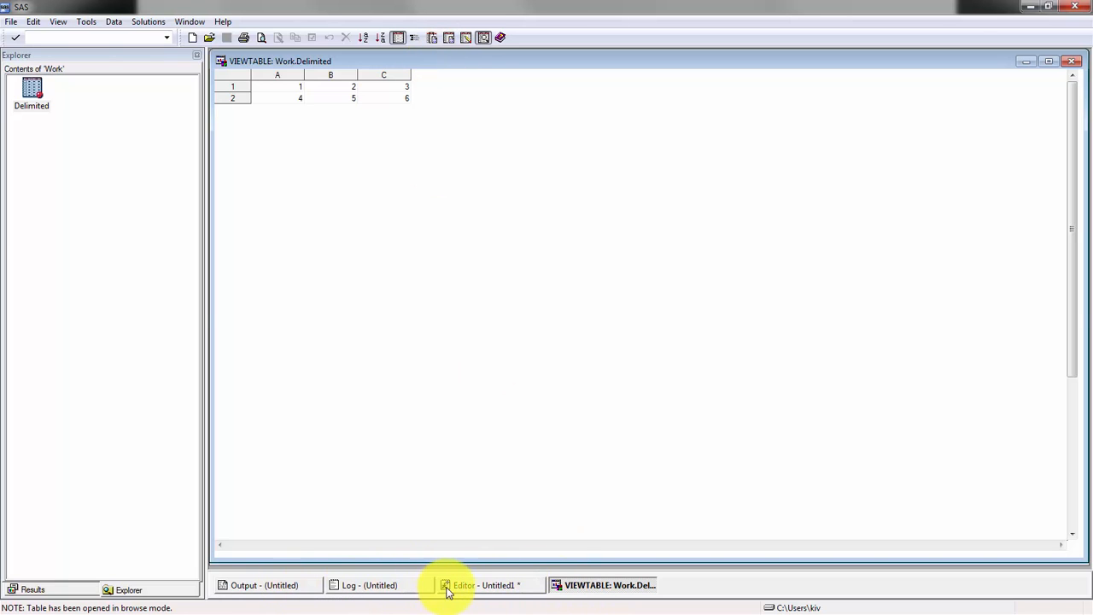
{"action": "left_click", "coordinate": [482, 584]}
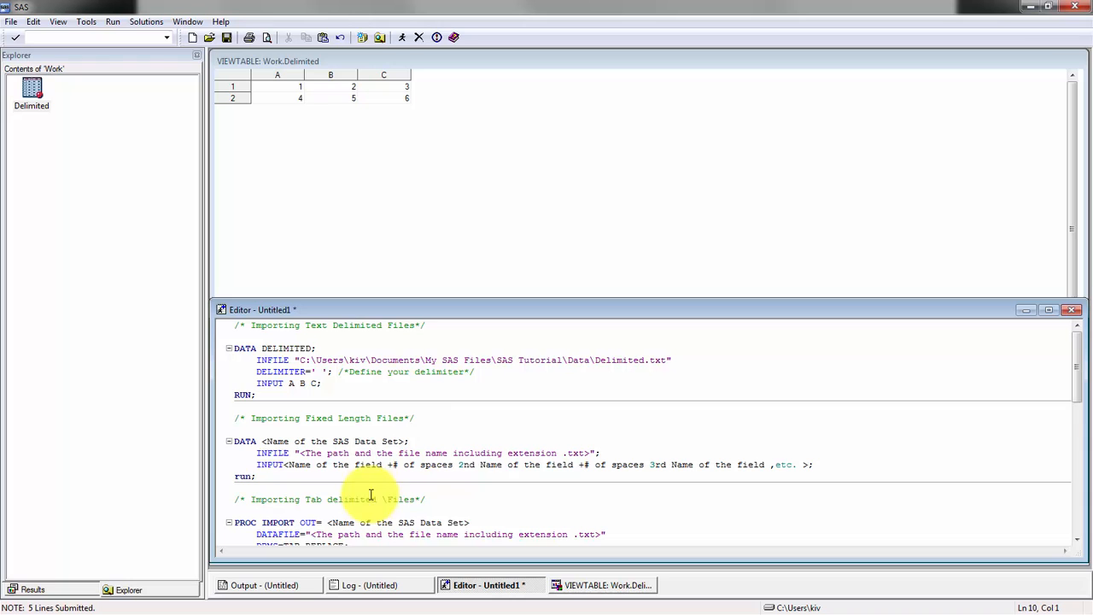
{"action": "scroll", "scroll_direction": "down", "scroll_amount": 3}
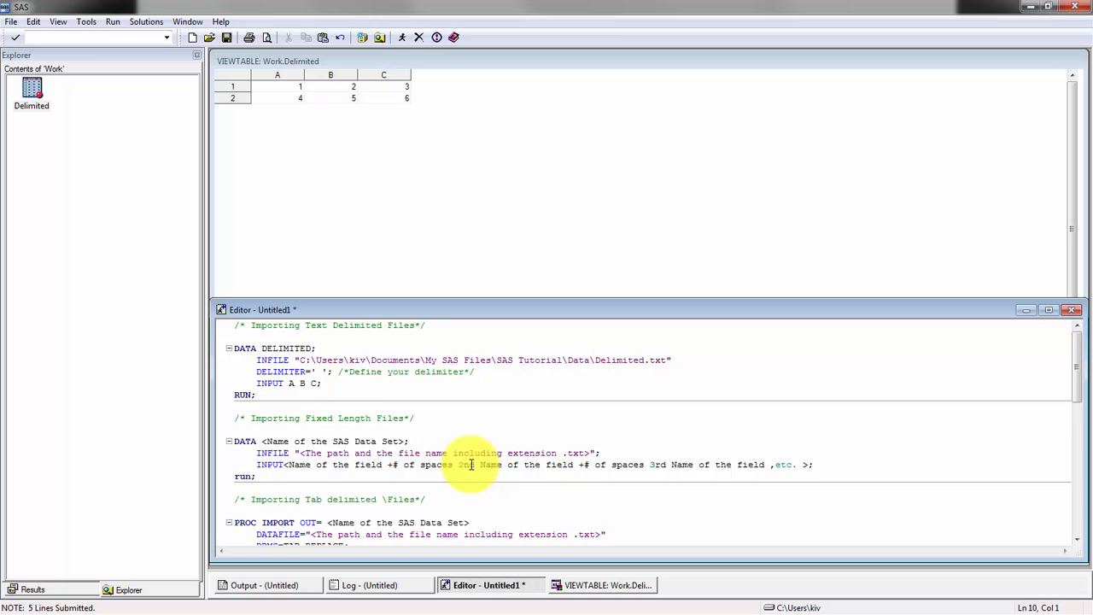
{"action": "scroll", "scroll_direction": "down", "scroll_amount": 3}
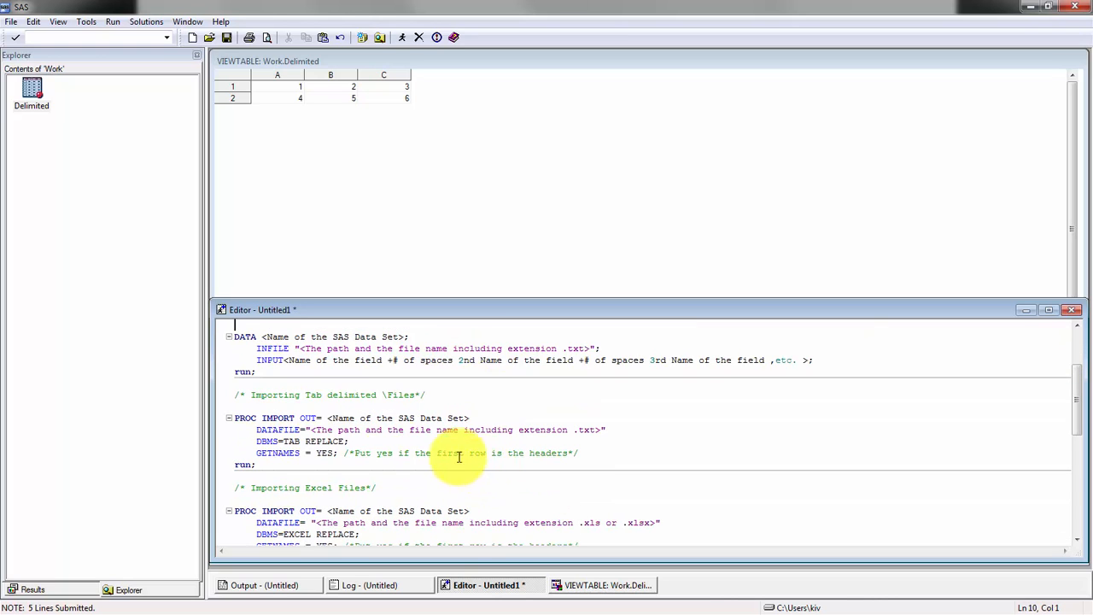
{"action": "mouse_move", "coordinate": [315, 417]}
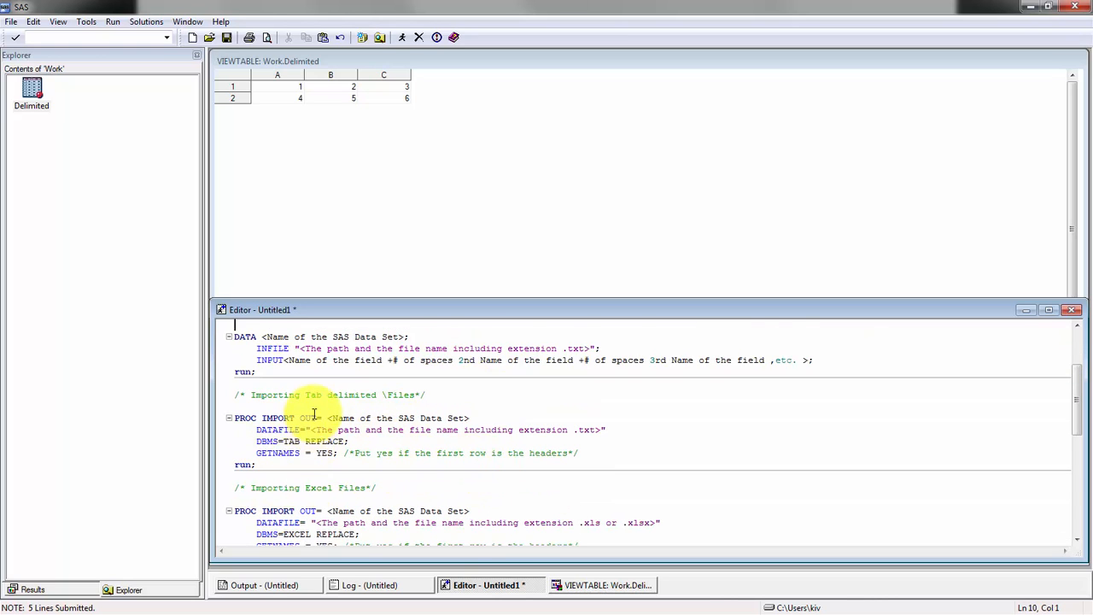
{"action": "scroll", "scroll_direction": "down", "scroll_amount": 3}
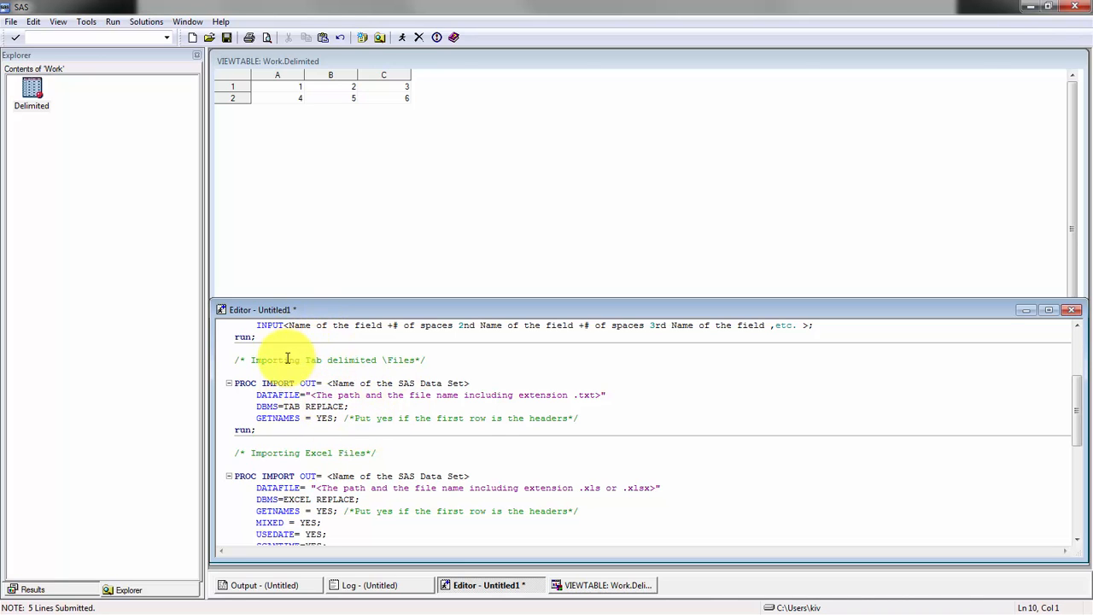
{"action": "mouse_move", "coordinate": [375, 369]}
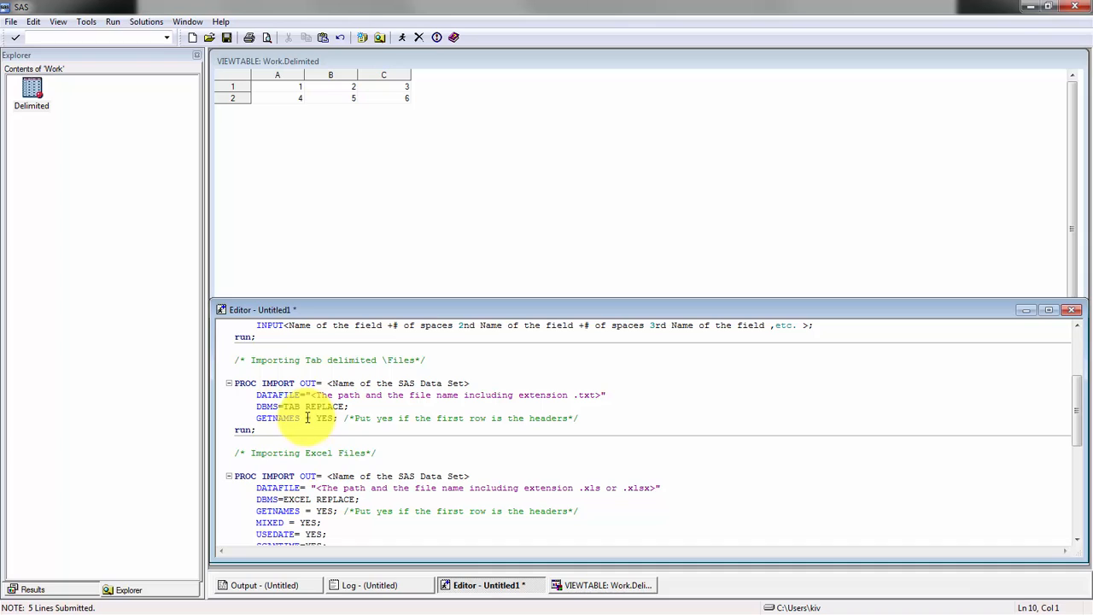
{"action": "mouse_move", "coordinate": [362, 400]}
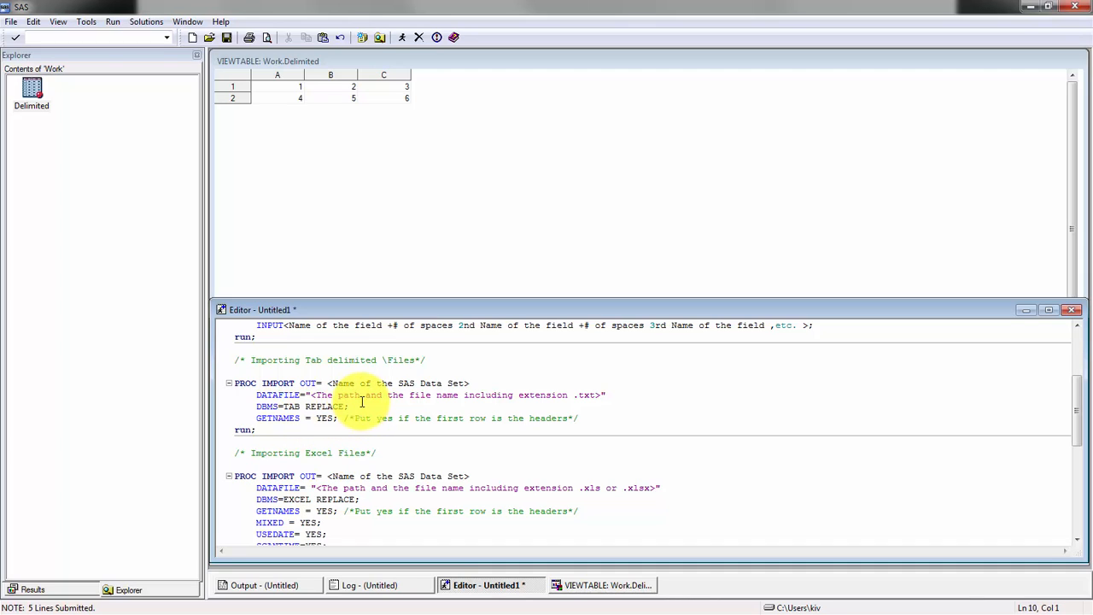
{"action": "mouse_move", "coordinate": [352, 407]}
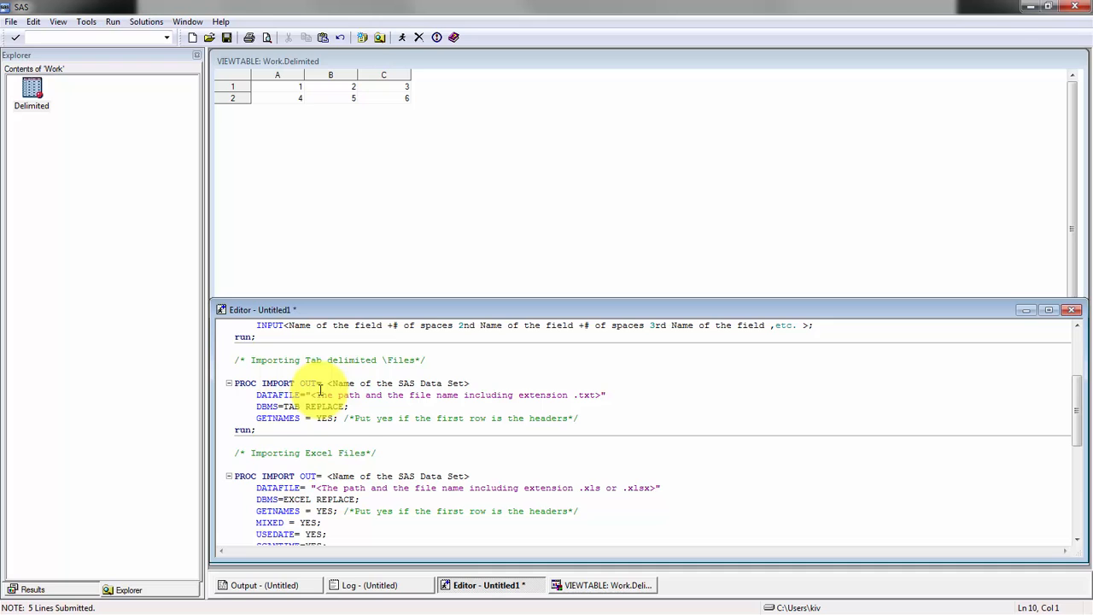
{"action": "mouse_move", "coordinate": [485, 324]}
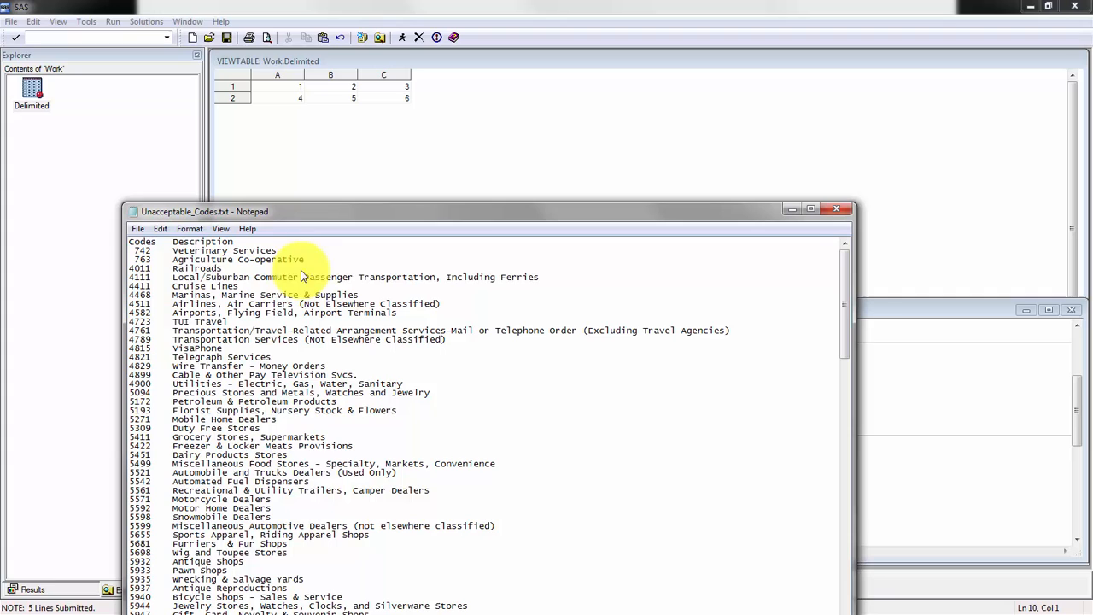
{"action": "mouse_move", "coordinate": [429, 219]}
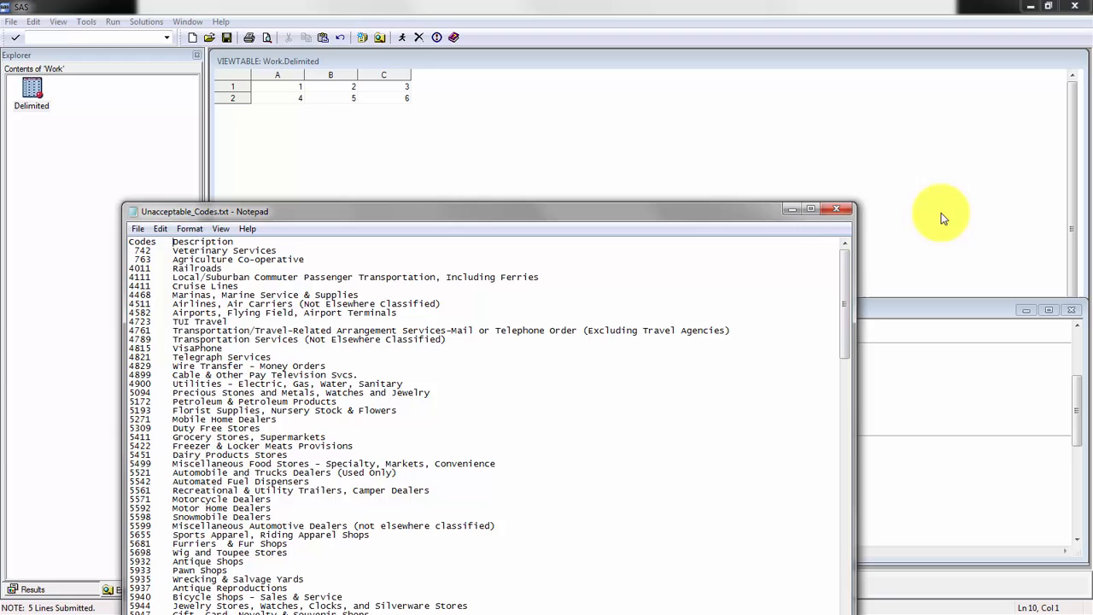
{"action": "mouse_move", "coordinate": [835, 212]}
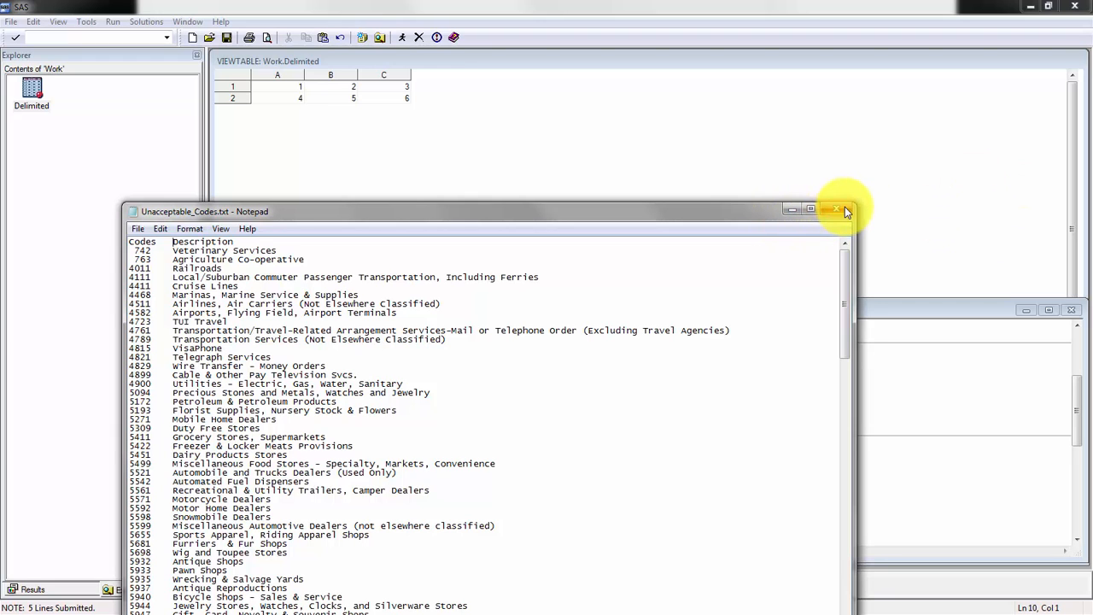
Step: Close Unacceptable_Codes.txt in Notepad, choosing Don't Save
{"action": "left_click", "coordinate": [840, 212]}
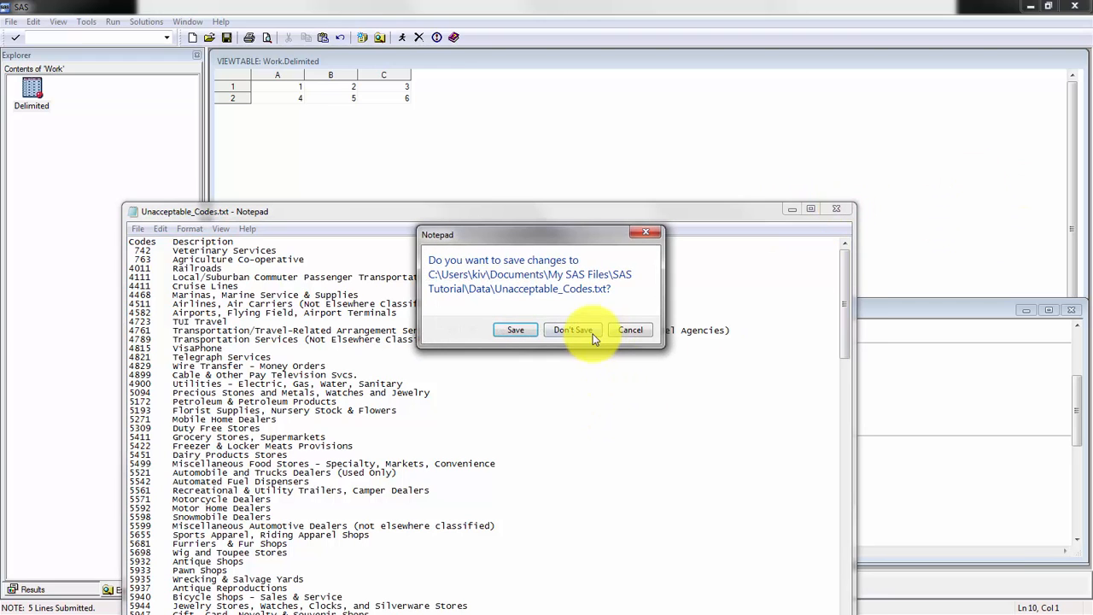
{"action": "left_click", "coordinate": [572, 330]}
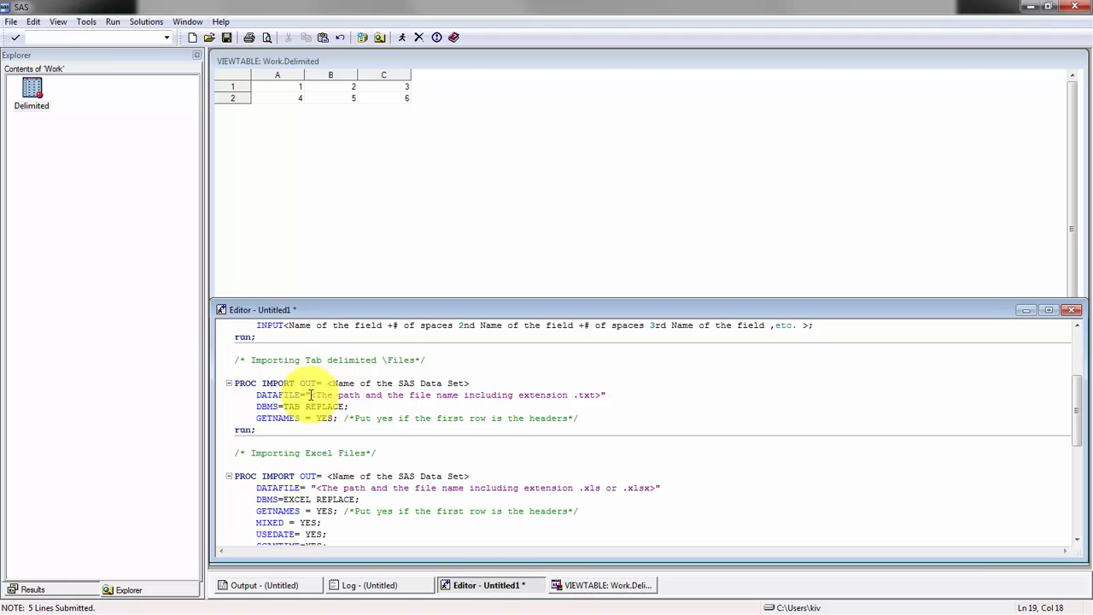
Step: Set DATAFILE= to the Unacceptable_Codes.txt path and OUT= to TabDelimited
{"action": "left_click_drag", "start_coordinate": [313, 394], "coordinate": [602, 395]}
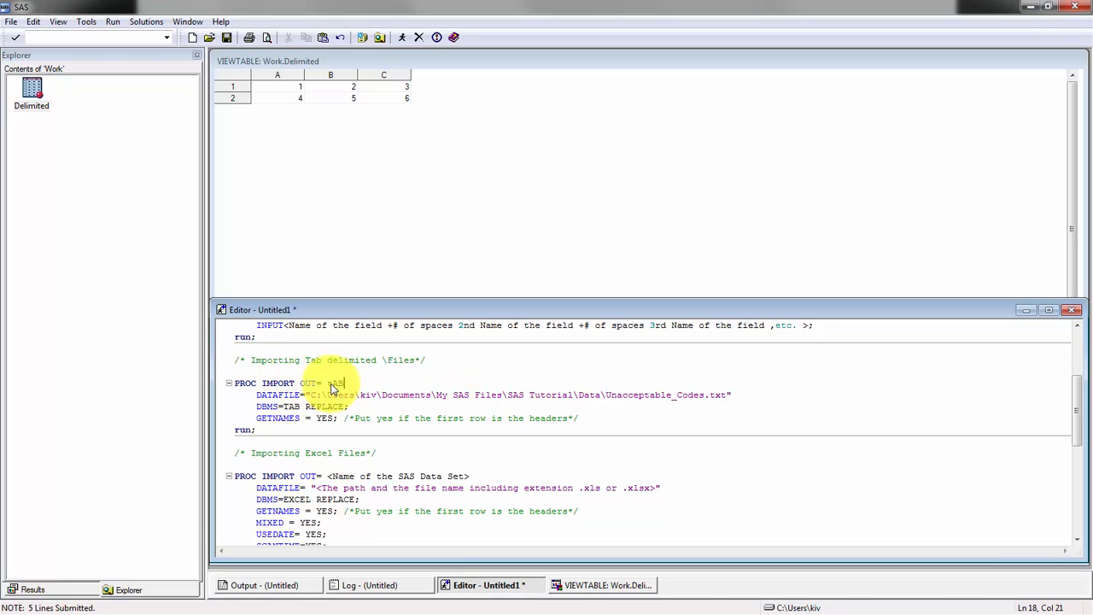
{"action": "type", "text": "TabDel"}
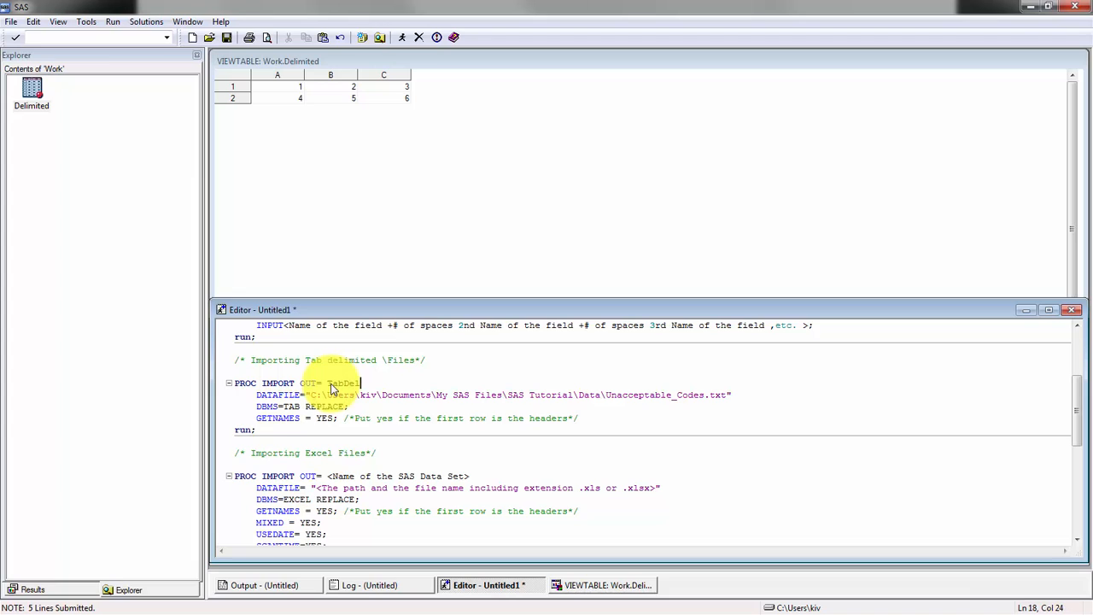
{"action": "type", "text": "imited"}
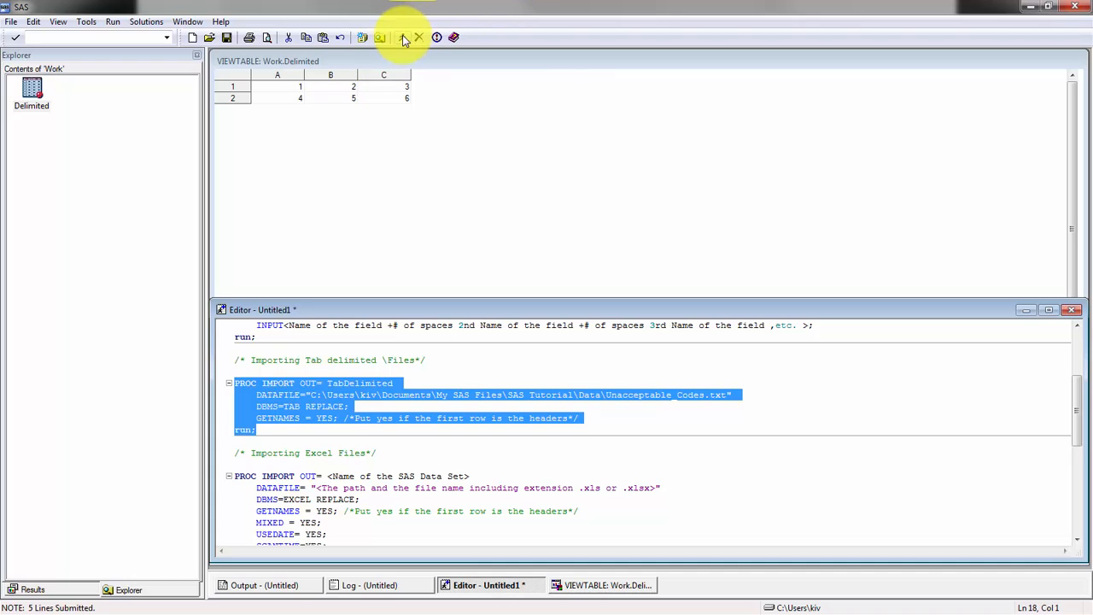
Step: Submit the tab-delimited import, check the log, and view WORK.TABDELIMITED's 140 rows
{"action": "left_click", "coordinate": [434, 37]}
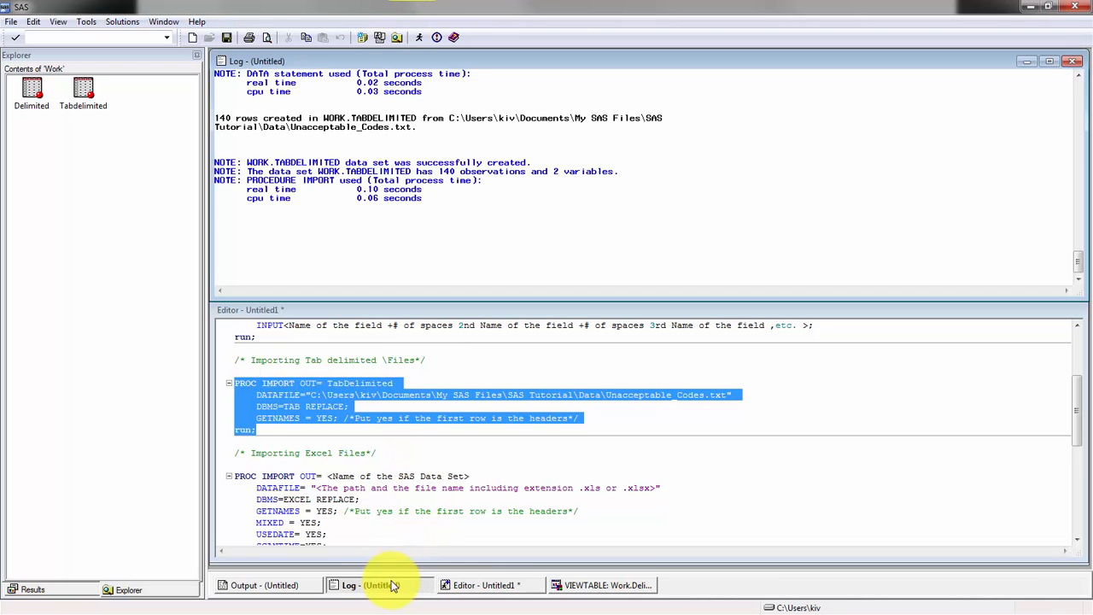
{"action": "left_click", "coordinate": [379, 584]}
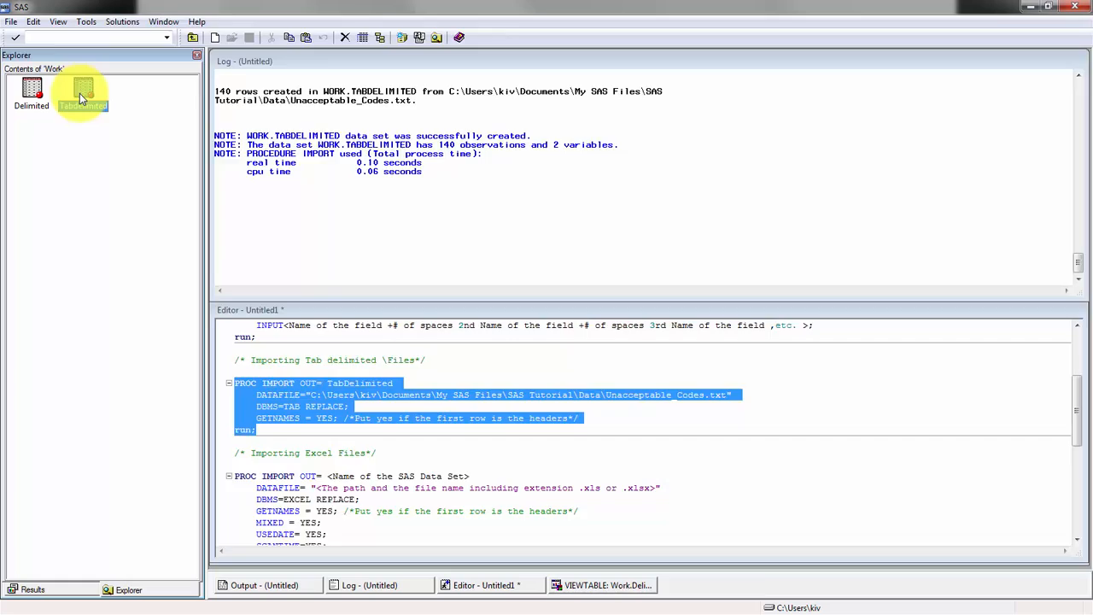
{"action": "double_click", "coordinate": [82, 92]}
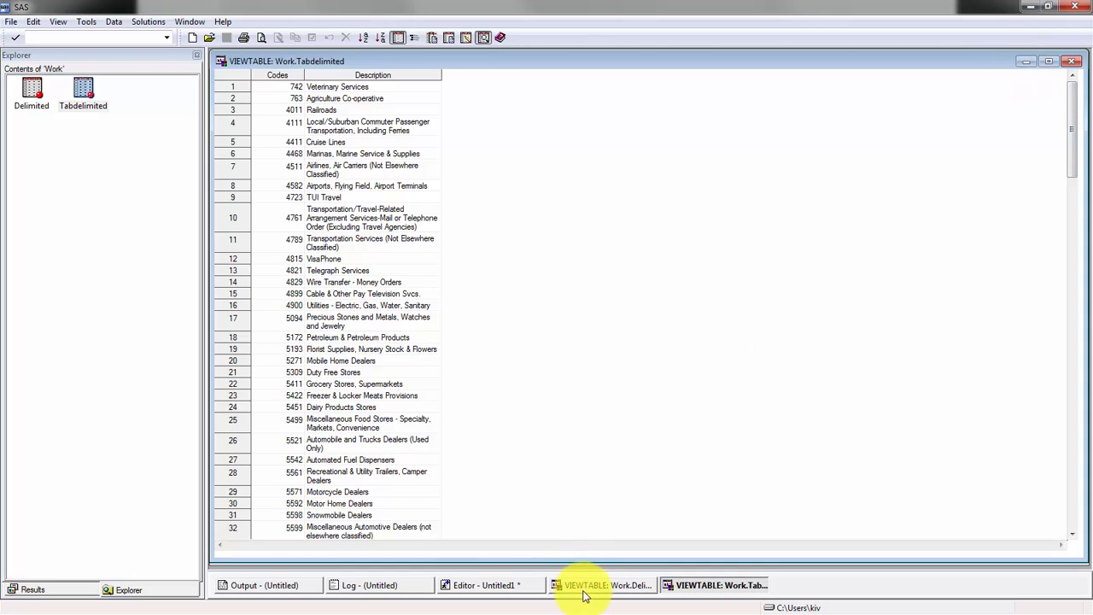
Step: Return to the Editor and scroll to the Excel PROC IMPORT template
{"action": "left_click", "coordinate": [489, 584]}
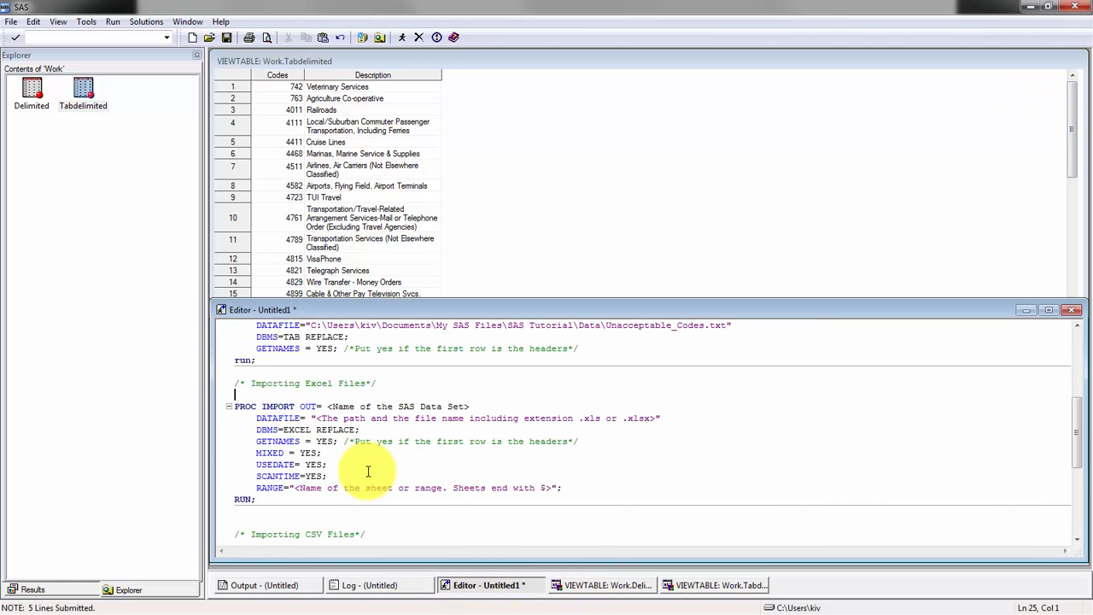
{"action": "mouse_move", "coordinate": [457, 430]}
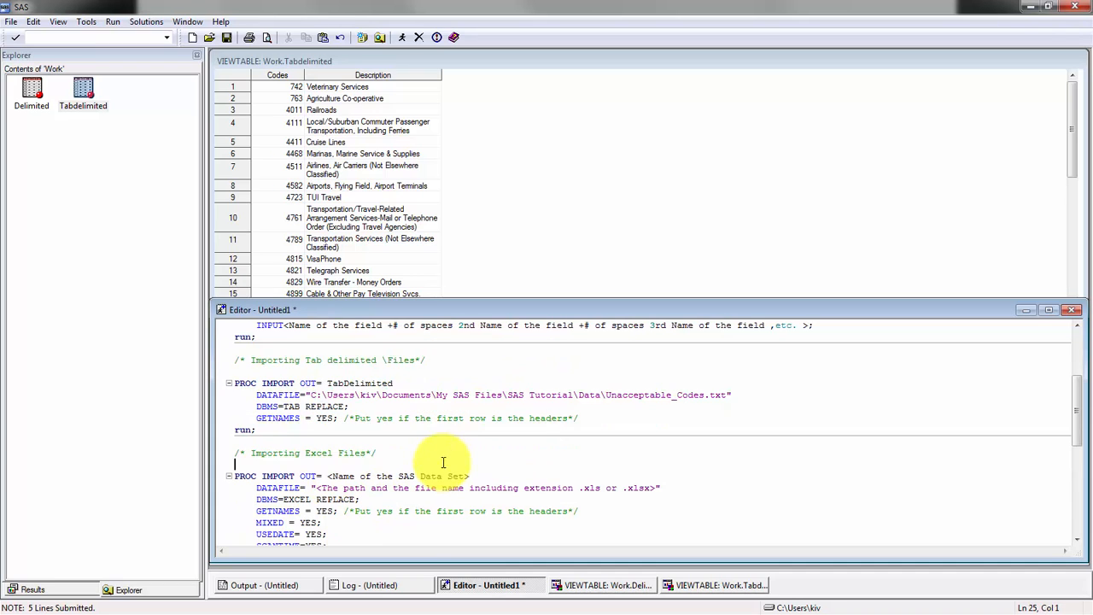
{"action": "scroll", "scroll_direction": "down", "scroll_amount": 3}
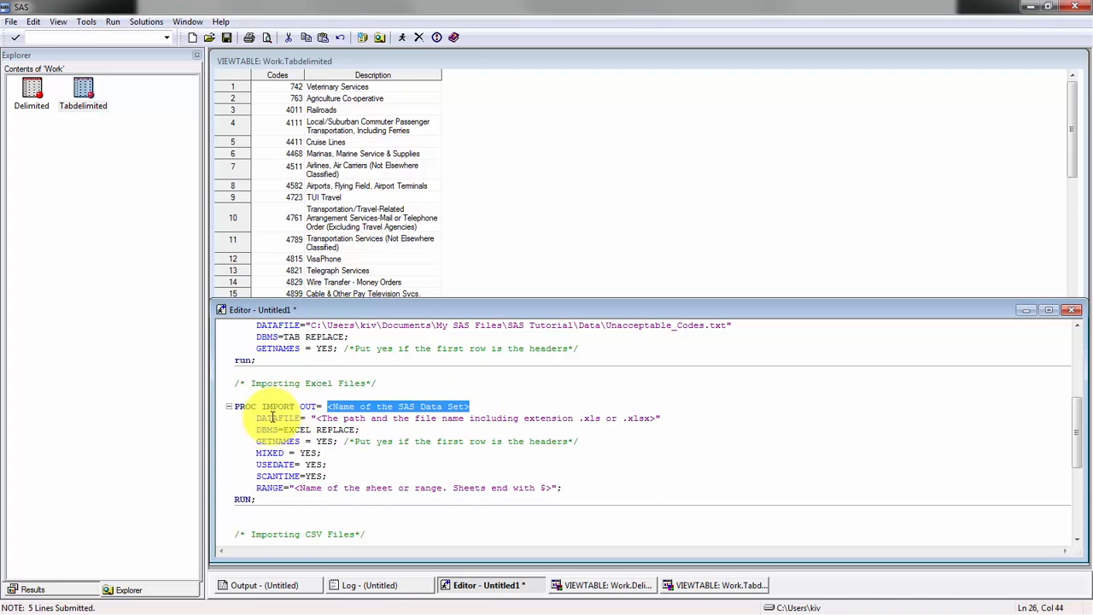
{"action": "mouse_move", "coordinate": [271, 418]}
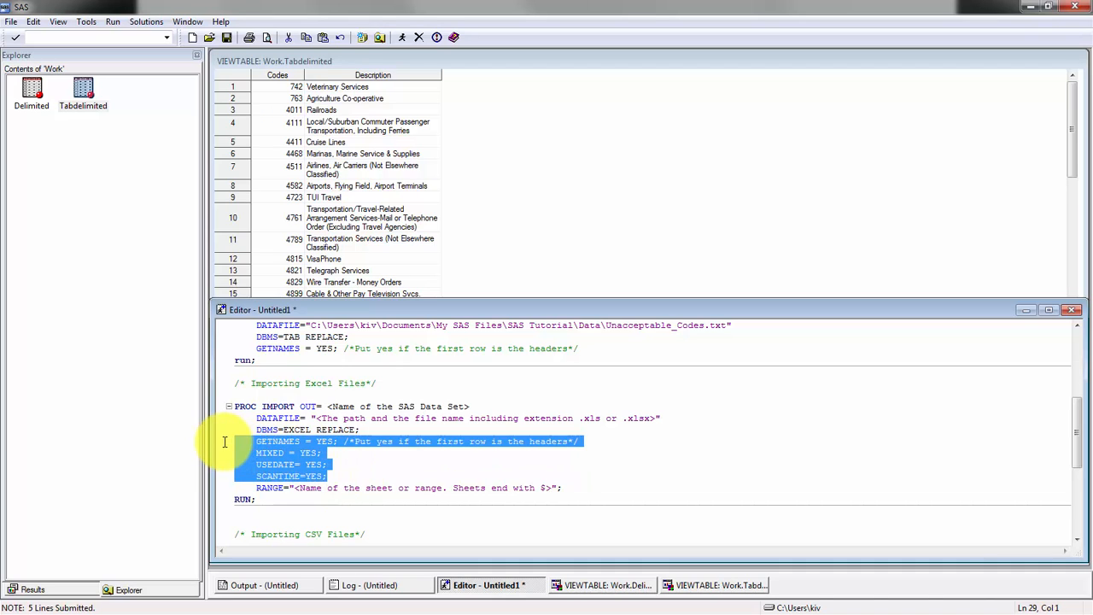
{"action": "mouse_move", "coordinate": [570, 489]}
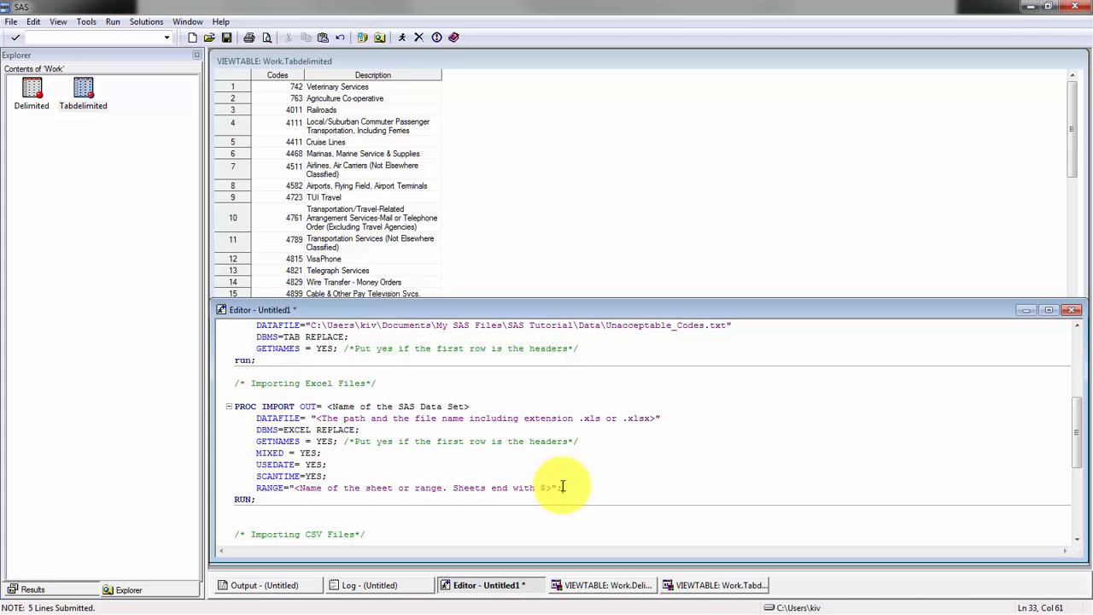
{"action": "mouse_move", "coordinate": [618, 514]}
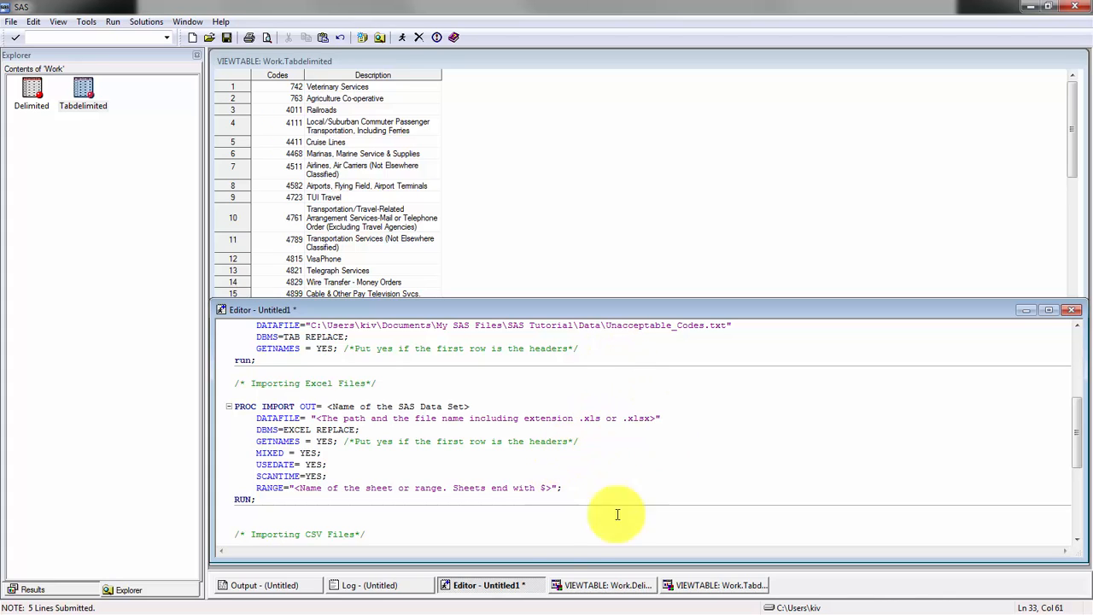
{"action": "mouse_move", "coordinate": [397, 502]}
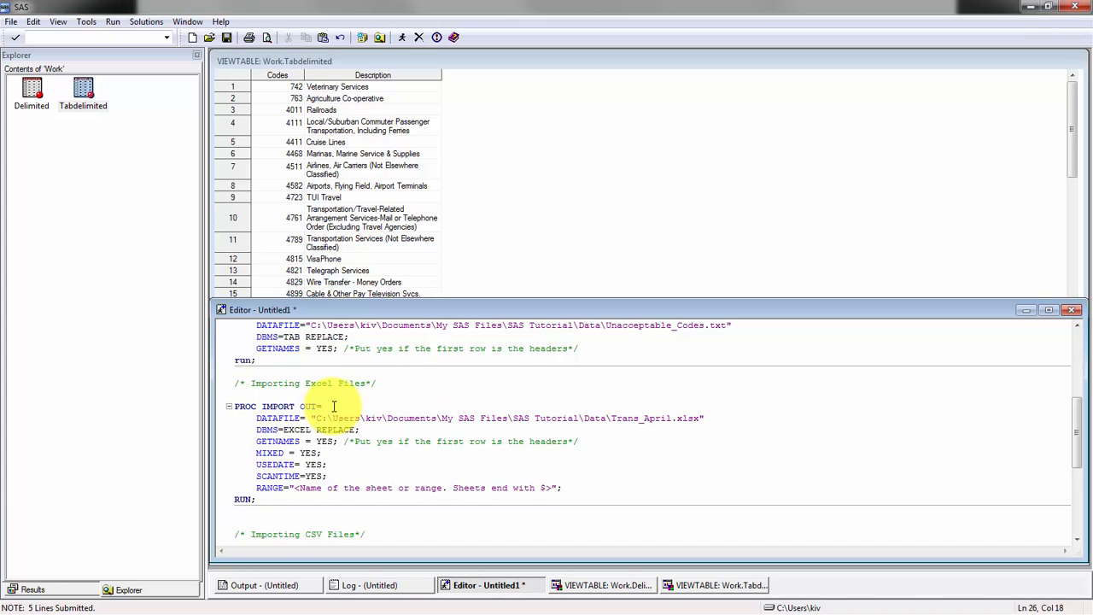
Step: Name the output AprilExcel, read Trans_April.xlsx's sheet name in Excel, and set RANGE= to it
{"action": "type", "text": "AprilExcel"}
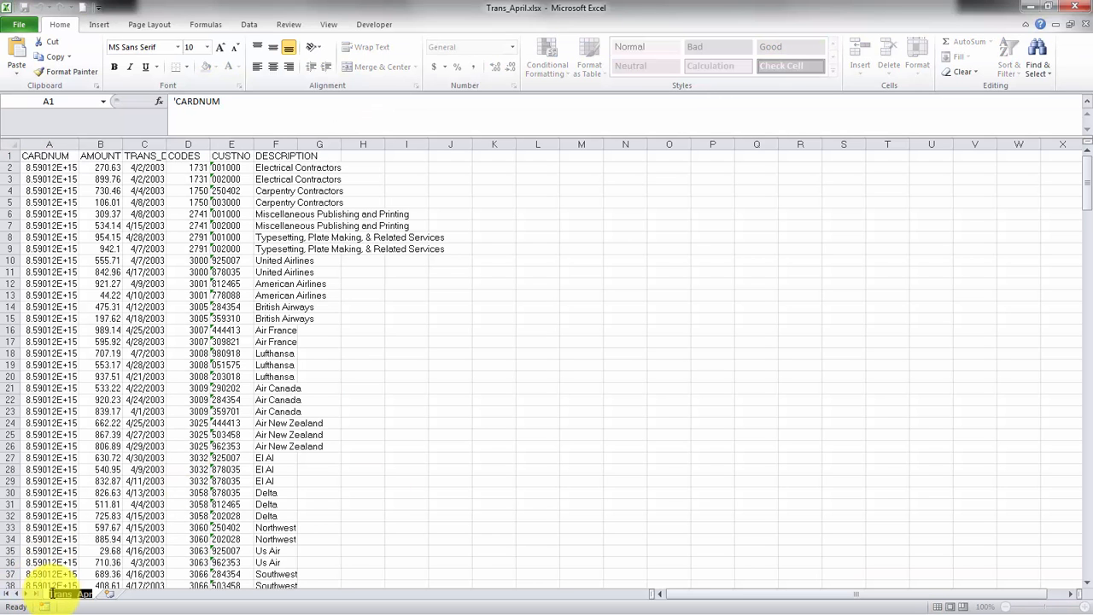
{"action": "left_click", "coordinate": [536, 378]}
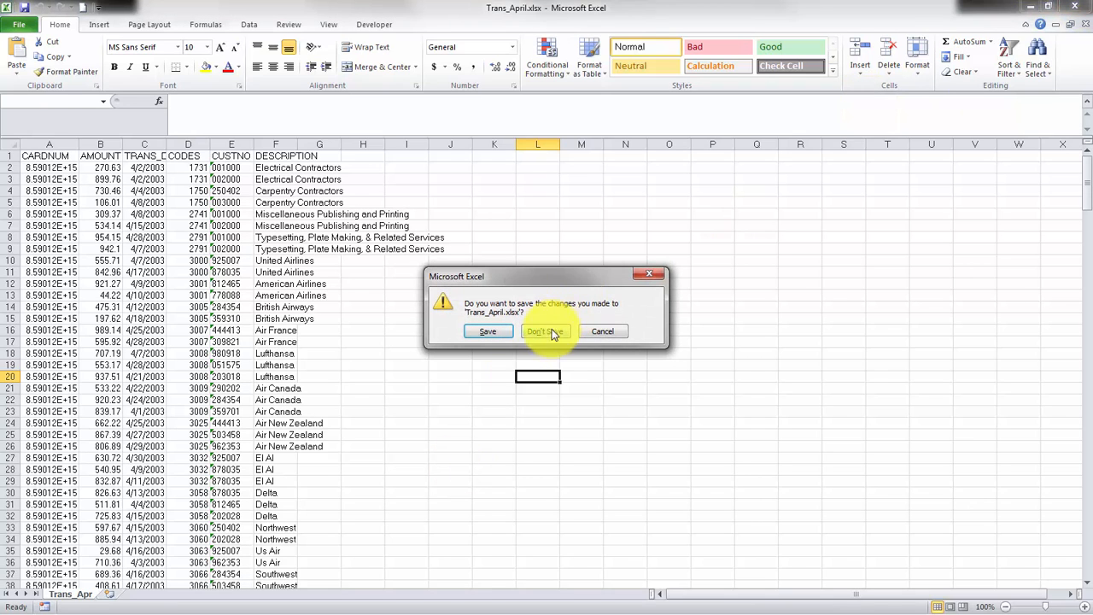
{"action": "left_click", "coordinate": [546, 331]}
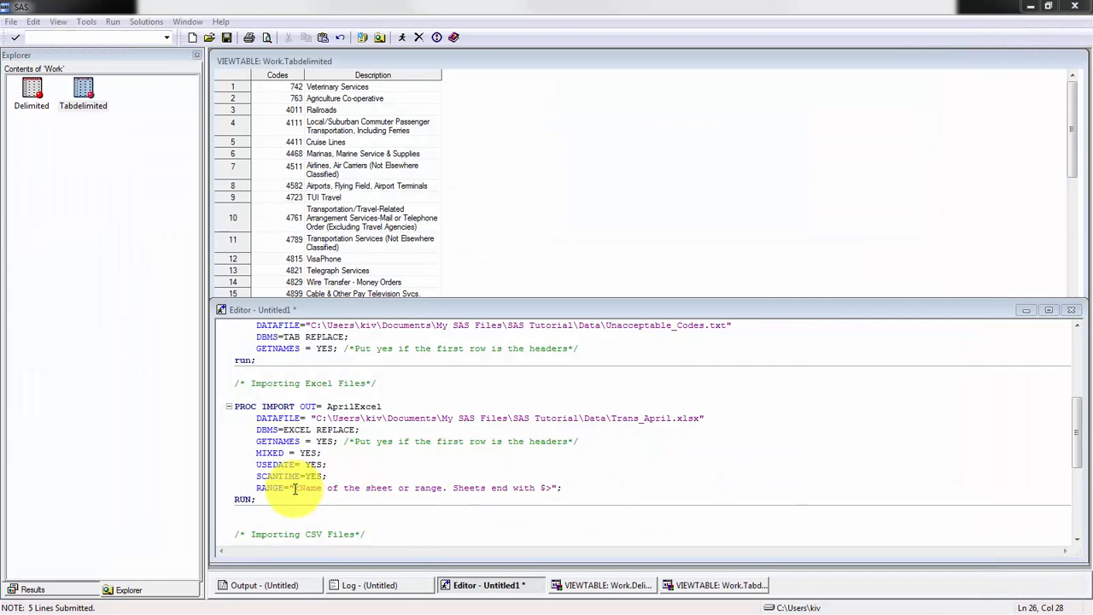
{"action": "left_click_drag", "start_coordinate": [297, 488], "coordinate": [536, 488]}
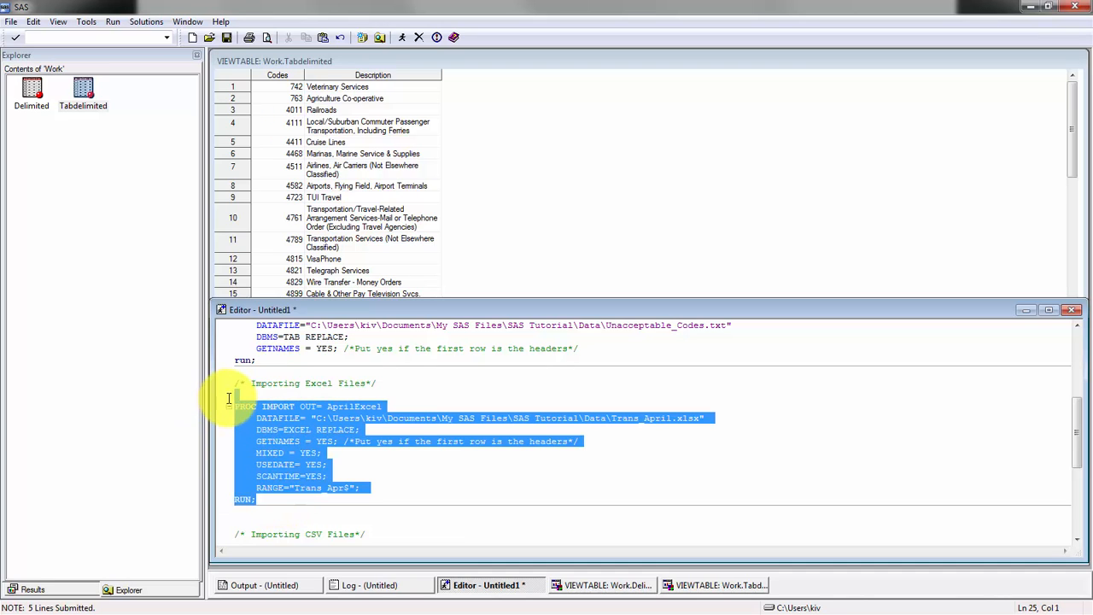
Step: Submit the Excel import, review the log, and view WORK.APRILEXCEL's card transactions
{"action": "left_click", "coordinate": [398, 37]}
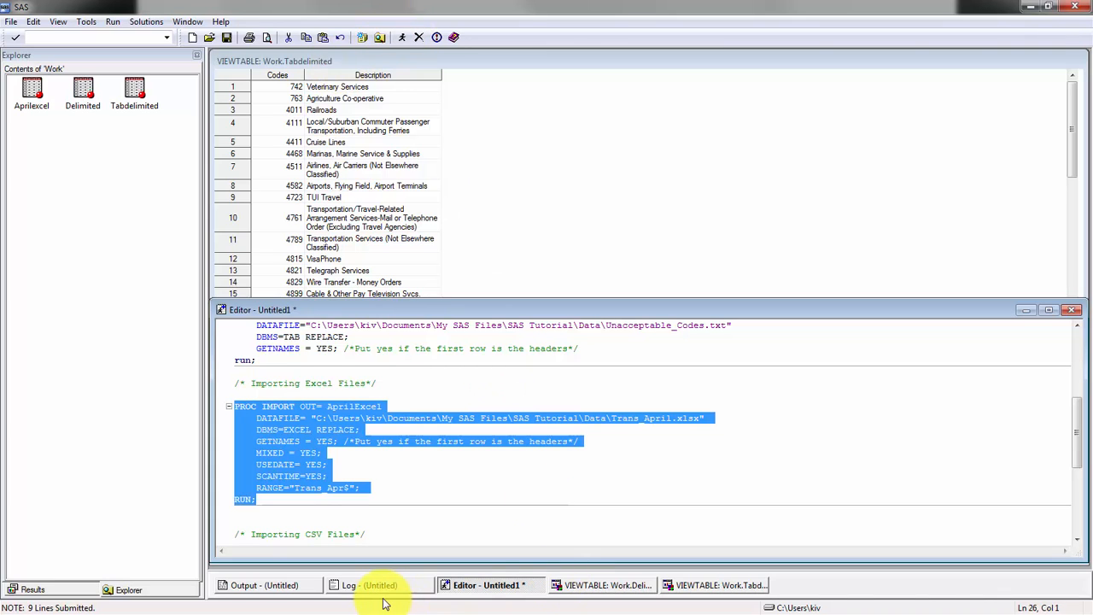
{"action": "mouse_move", "coordinate": [384, 584]}
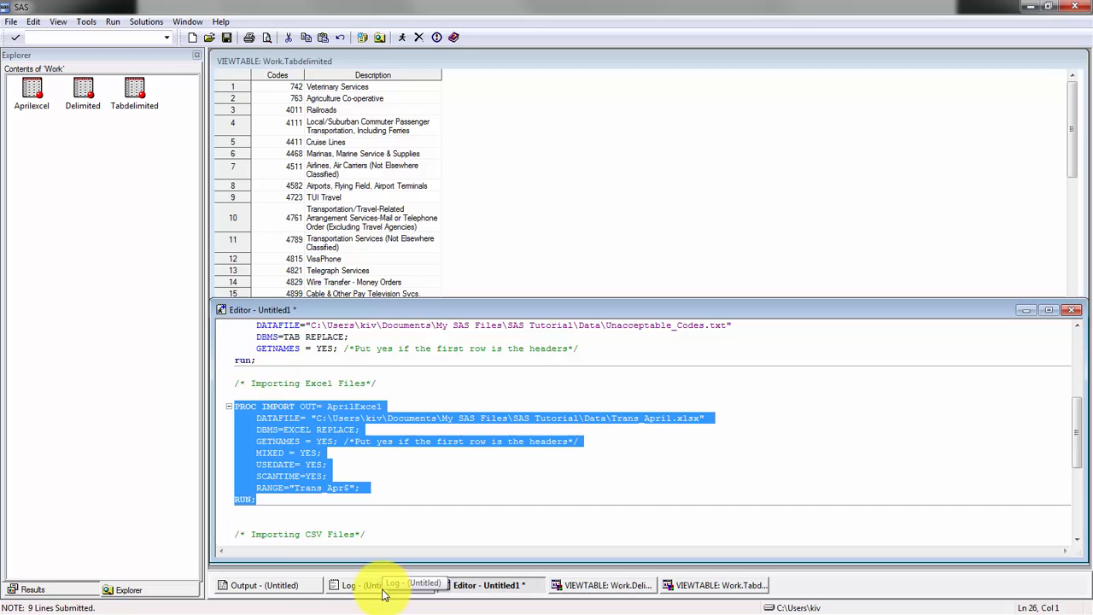
{"action": "left_click", "coordinate": [370, 584]}
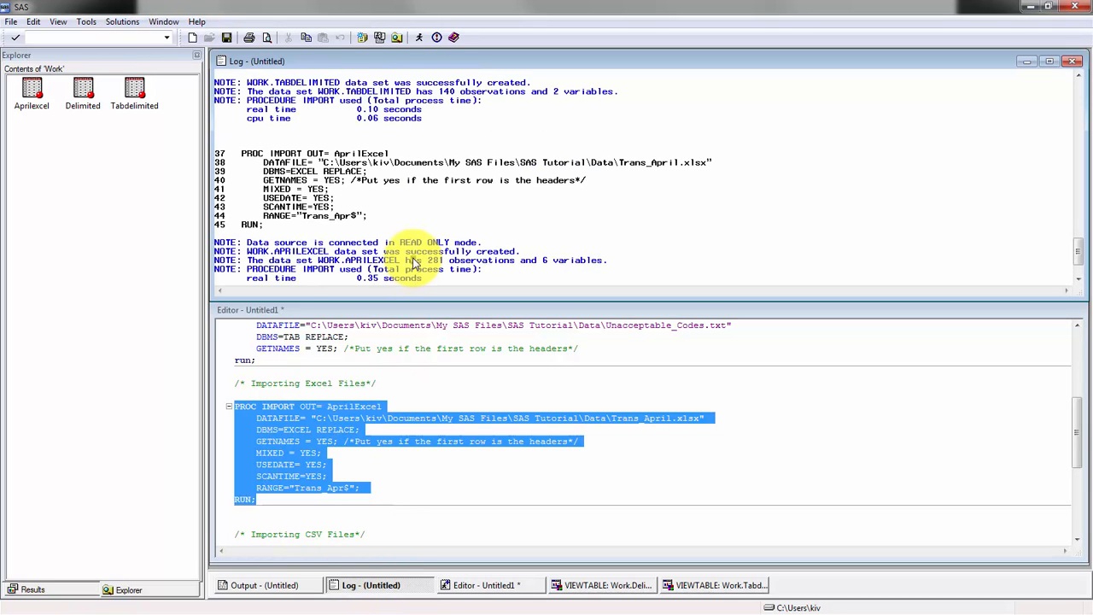
{"action": "scroll", "scroll_direction": "down", "scroll_amount": 3}
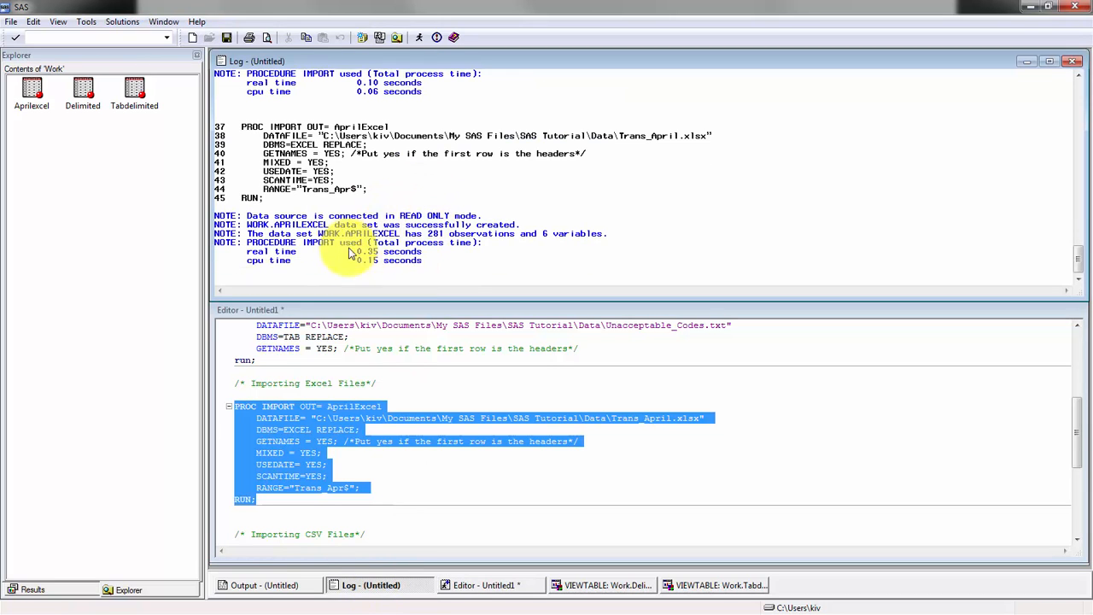
{"action": "mouse_move", "coordinate": [477, 232]}
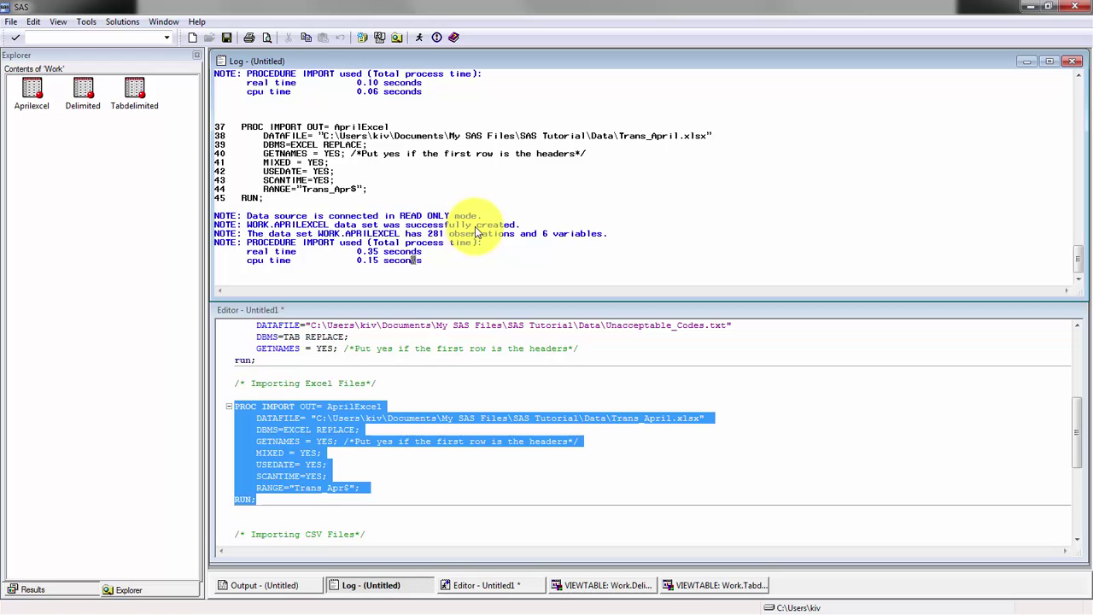
{"action": "mouse_move", "coordinate": [133, 89]}
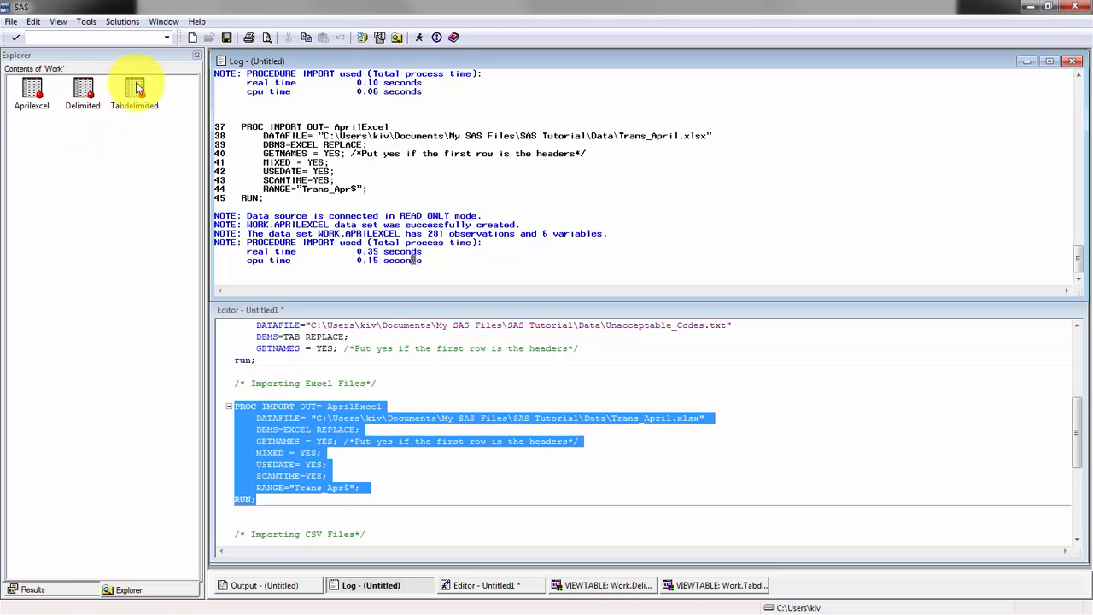
{"action": "double_click", "coordinate": [31, 89]}
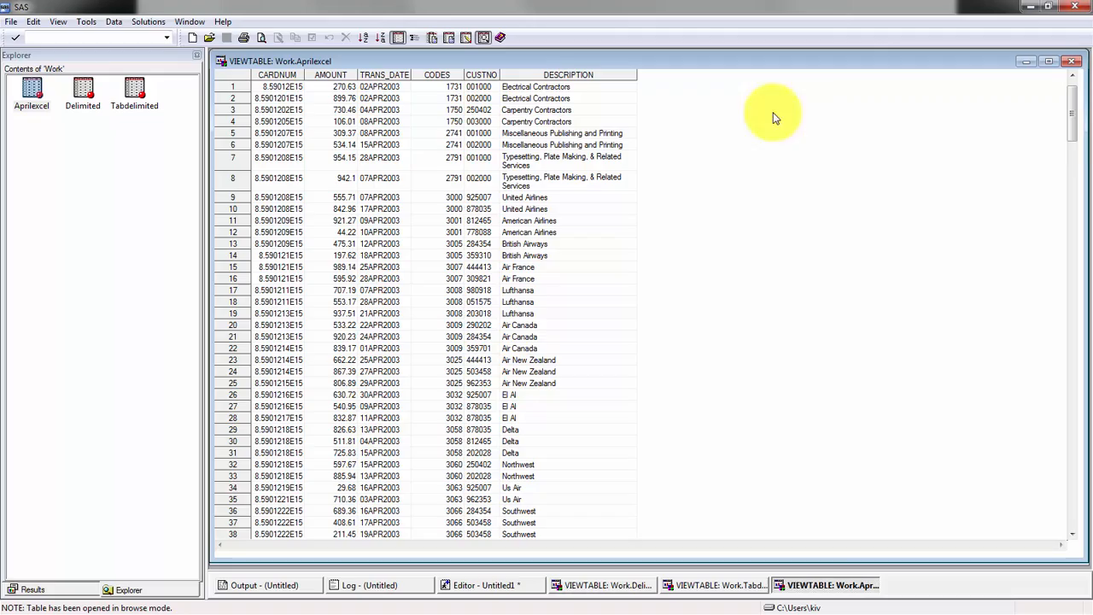
{"action": "scroll", "scroll_direction": "down", "scroll_amount": 3}
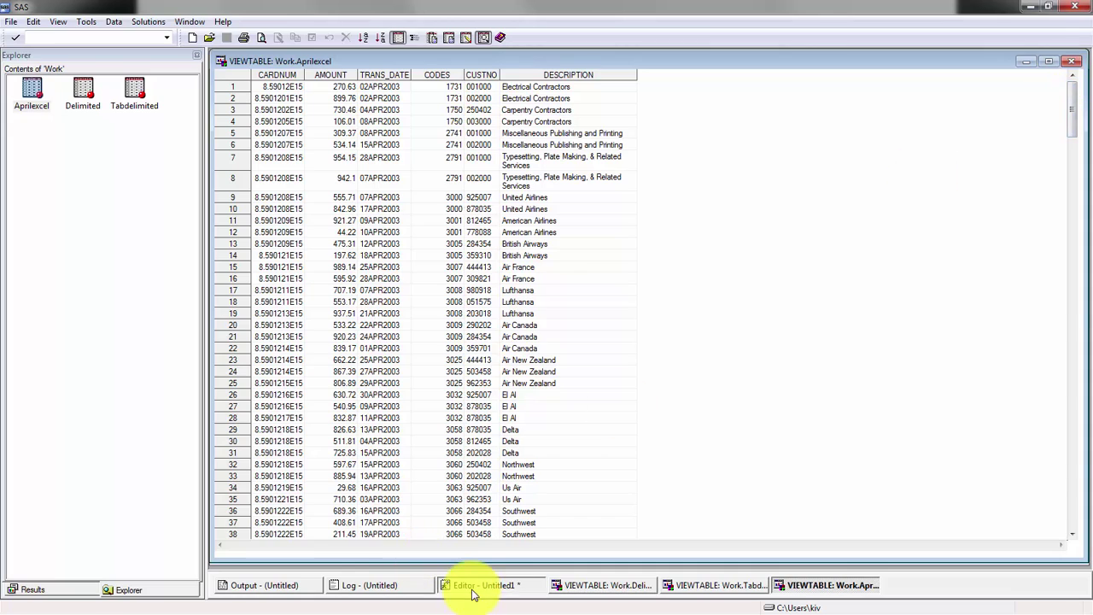
Step: Point DATAFILE= at Employees.csv and name the output CSVFORMAT in the CSV import template
{"action": "left_click", "coordinate": [475, 584]}
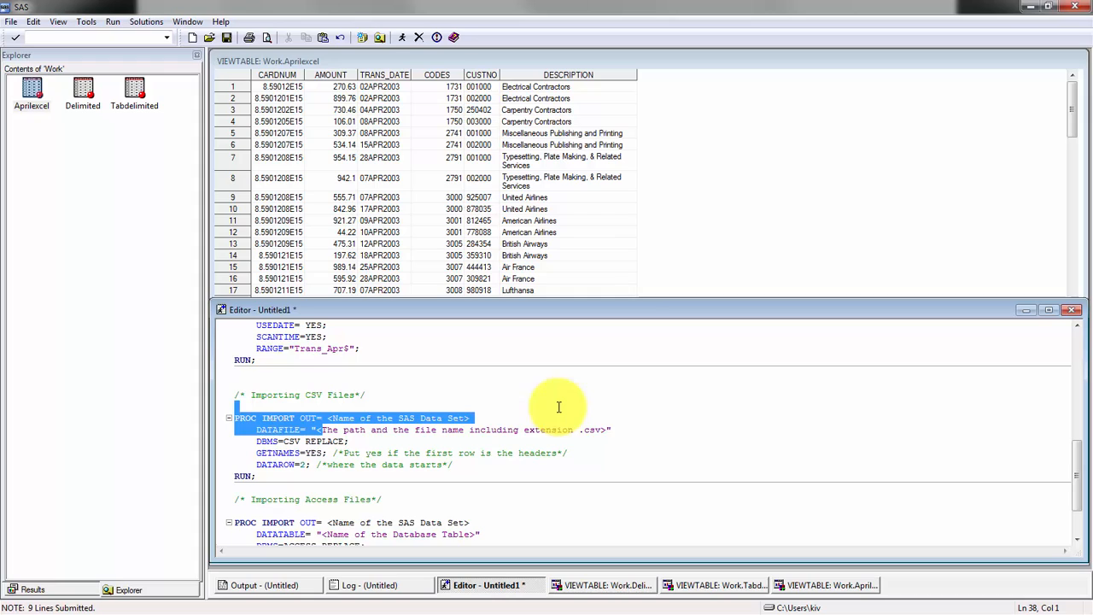
{"action": "type", "text": "C:\\Users\\kiv\\Documents\\My SAS Files\\SAS Tutorial\\Data\\Employees.csv\""}
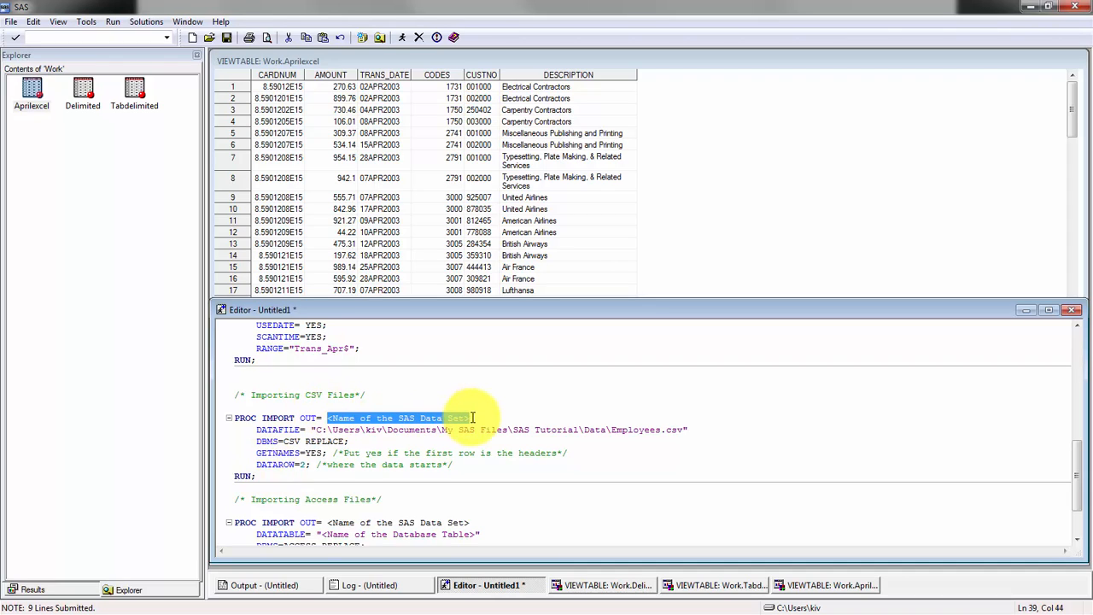
{"action": "key", "text": "Delete"}
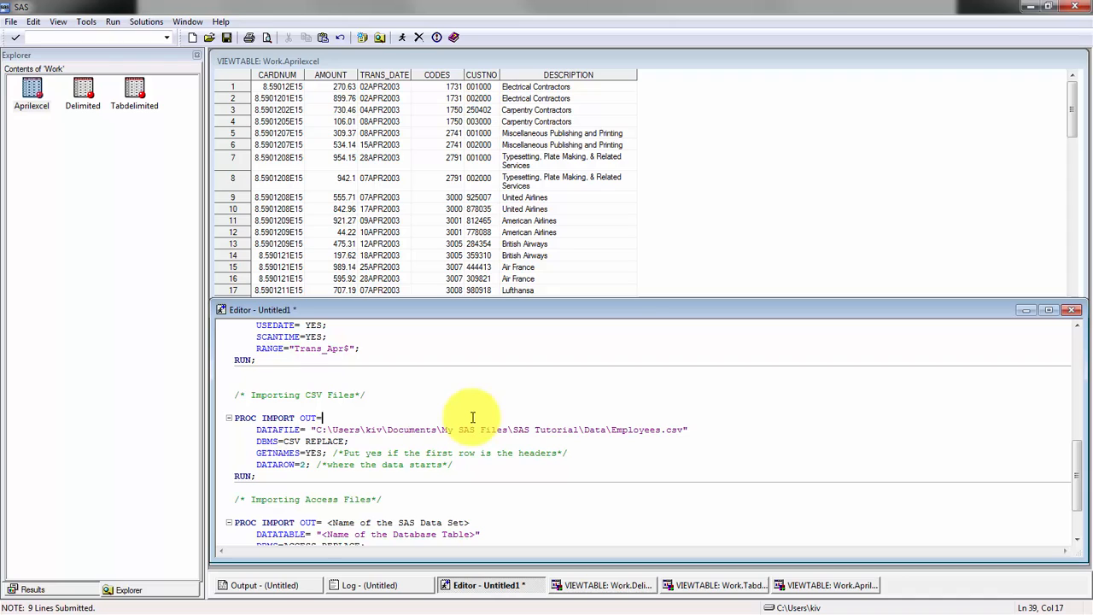
{"action": "type", "text": "CSVE"}
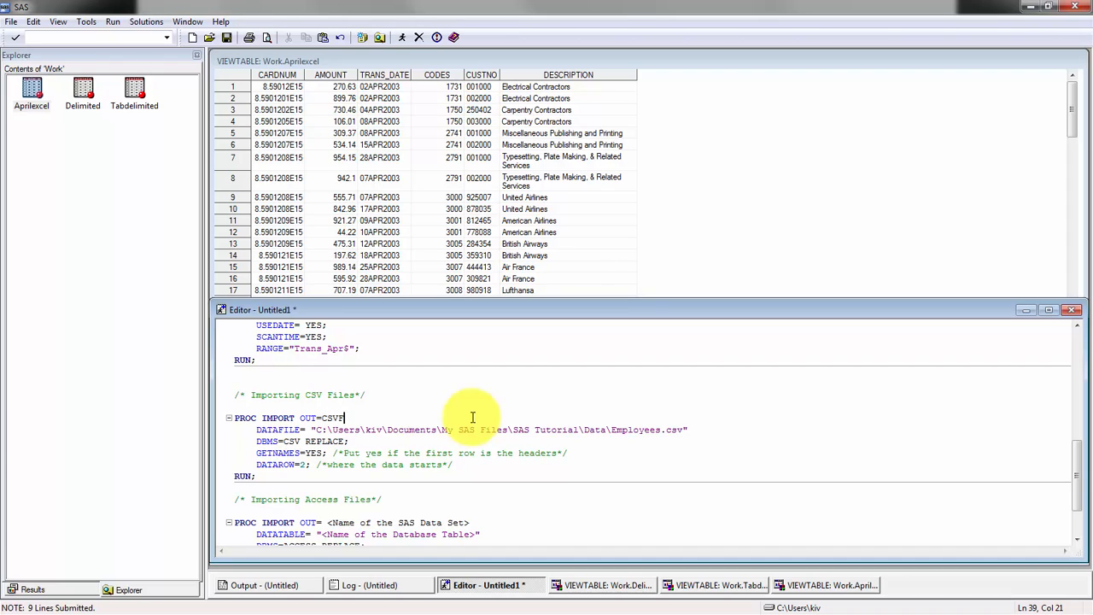
{"action": "type", "text": "FORMAT"}
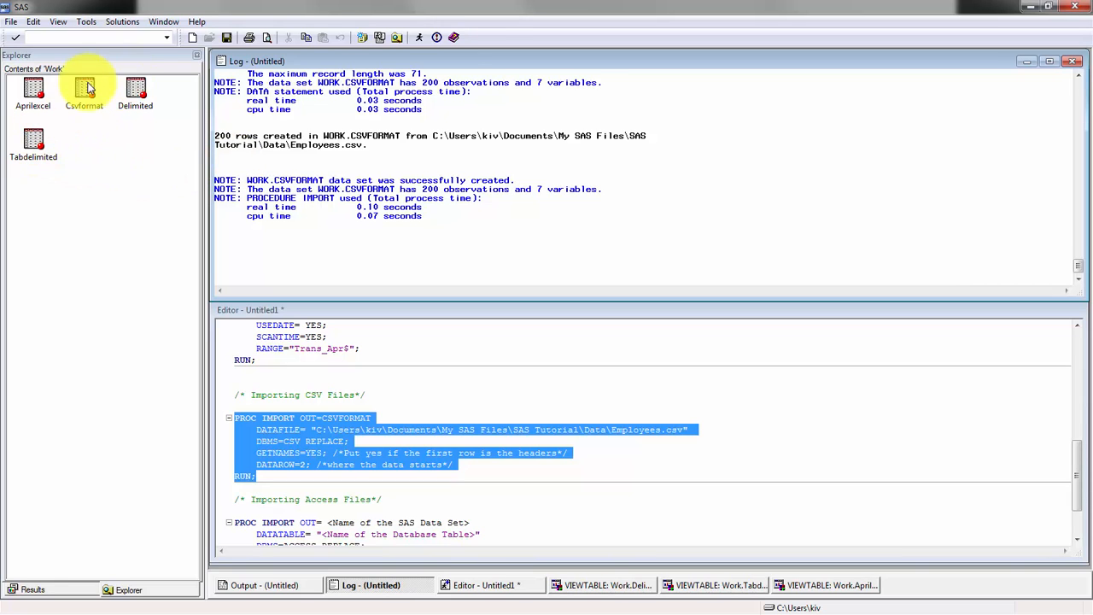
Step: View the WORK.CSVFORMAT employee dataset, then return to the import code
{"action": "double_click", "coordinate": [85, 86]}
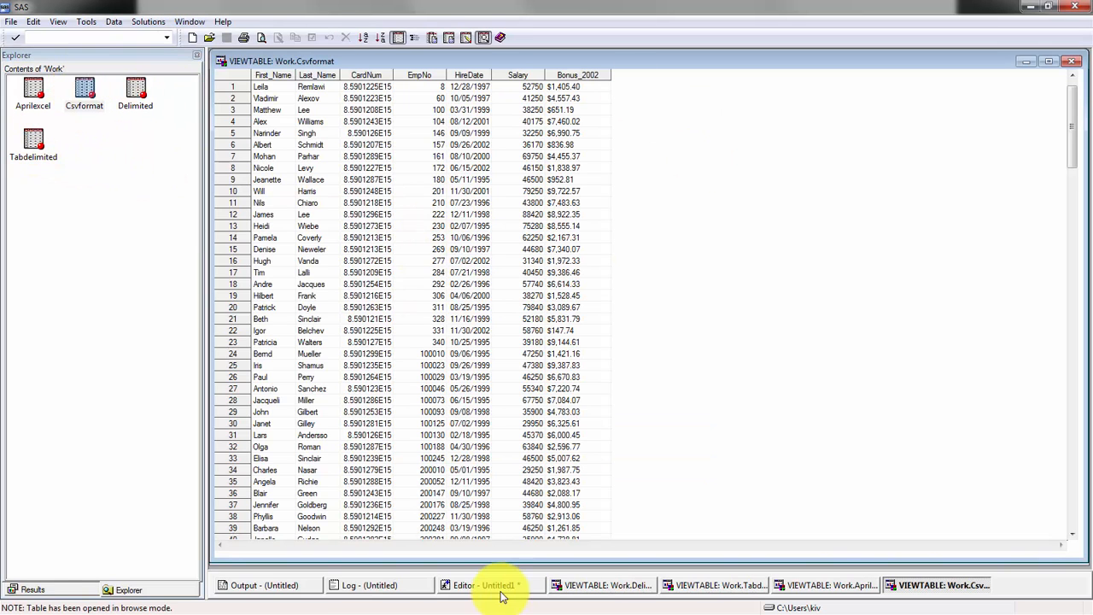
{"action": "left_click", "coordinate": [499, 584]}
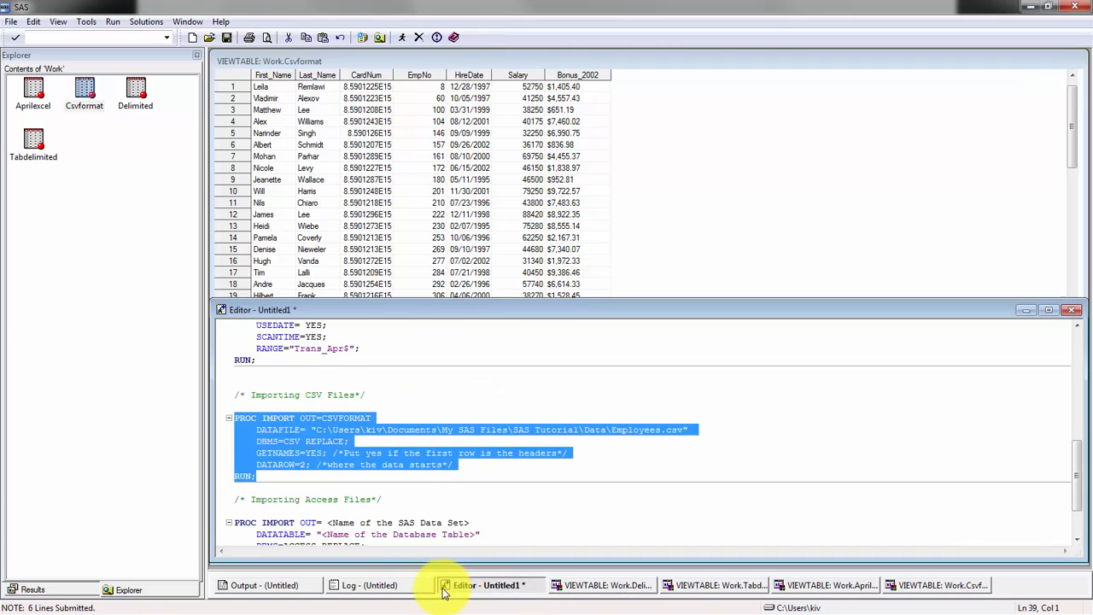
{"action": "mouse_move", "coordinate": [529, 458]}
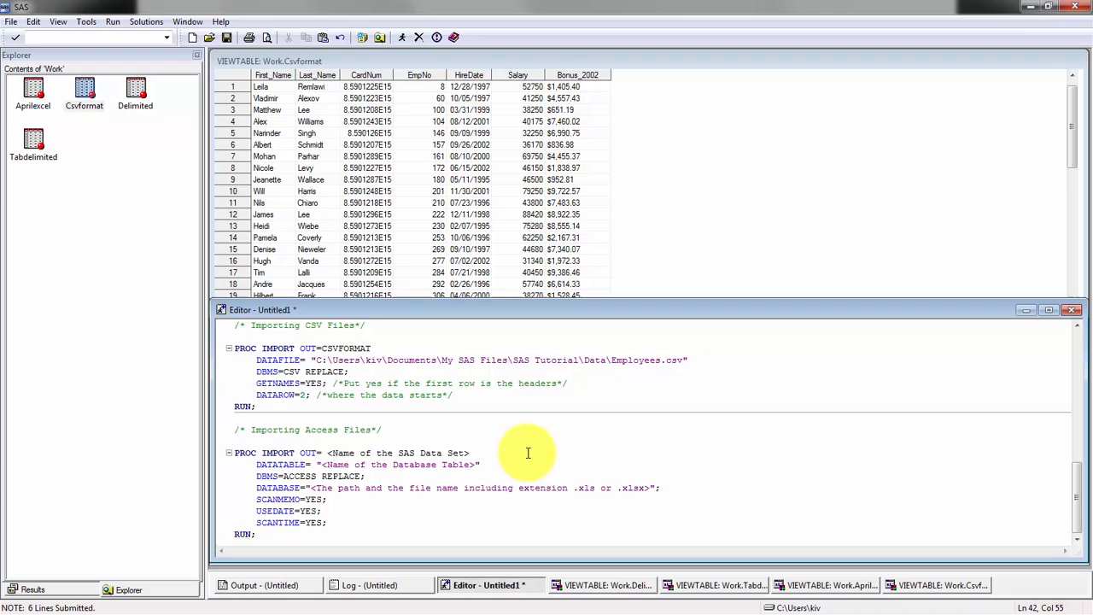
{"action": "mouse_move", "coordinate": [396, 441]}
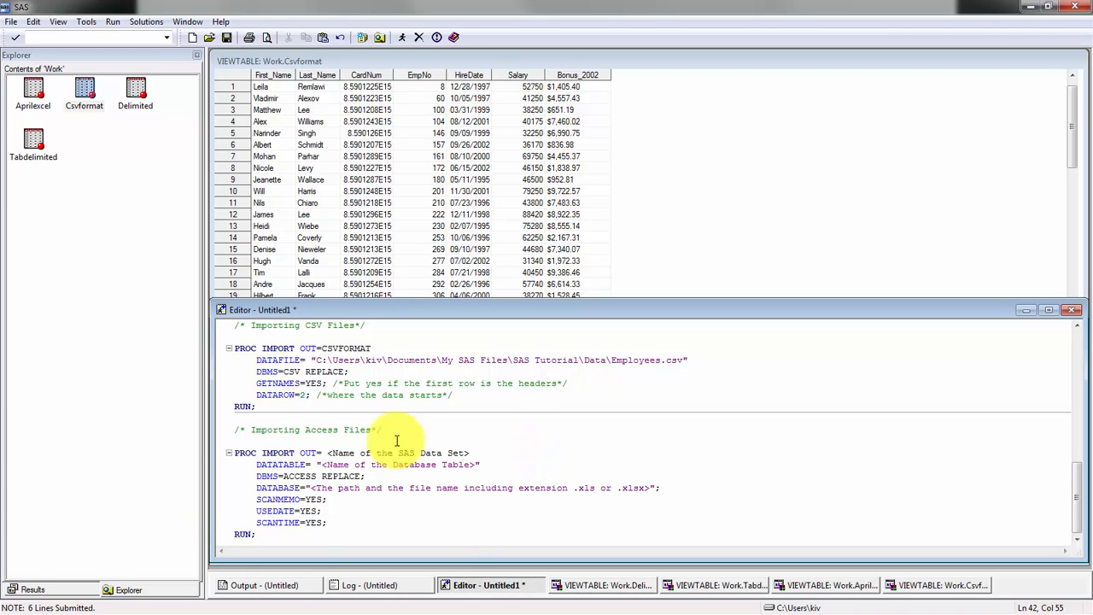
{"action": "mouse_move", "coordinate": [335, 424]}
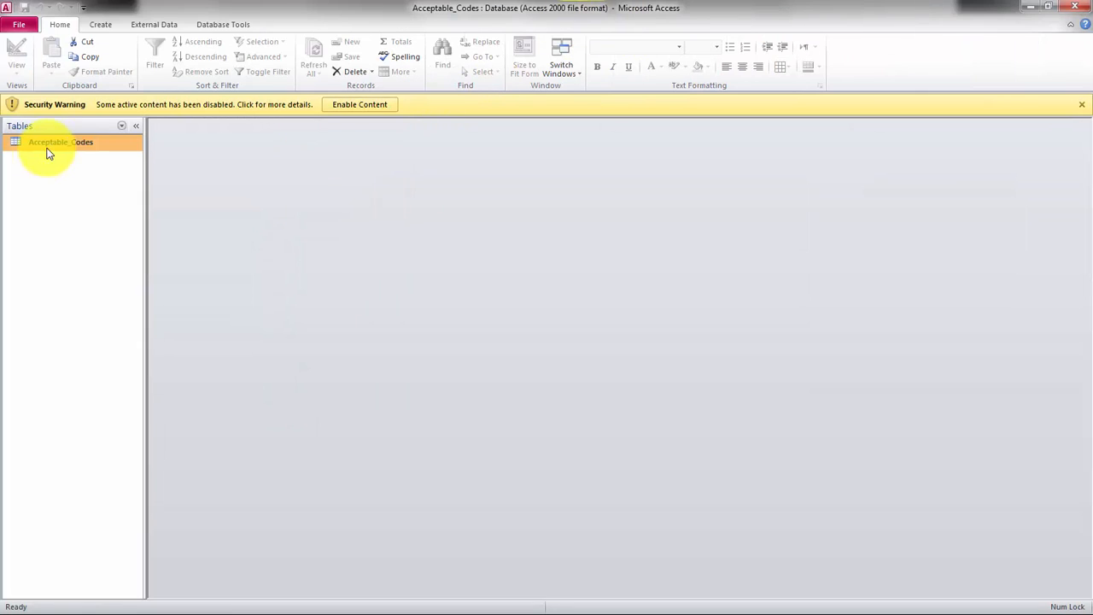
Step: Leave the Acceptable_Codes database in Access and return to the SAS Access import template
{"action": "left_click", "coordinate": [1083, 104]}
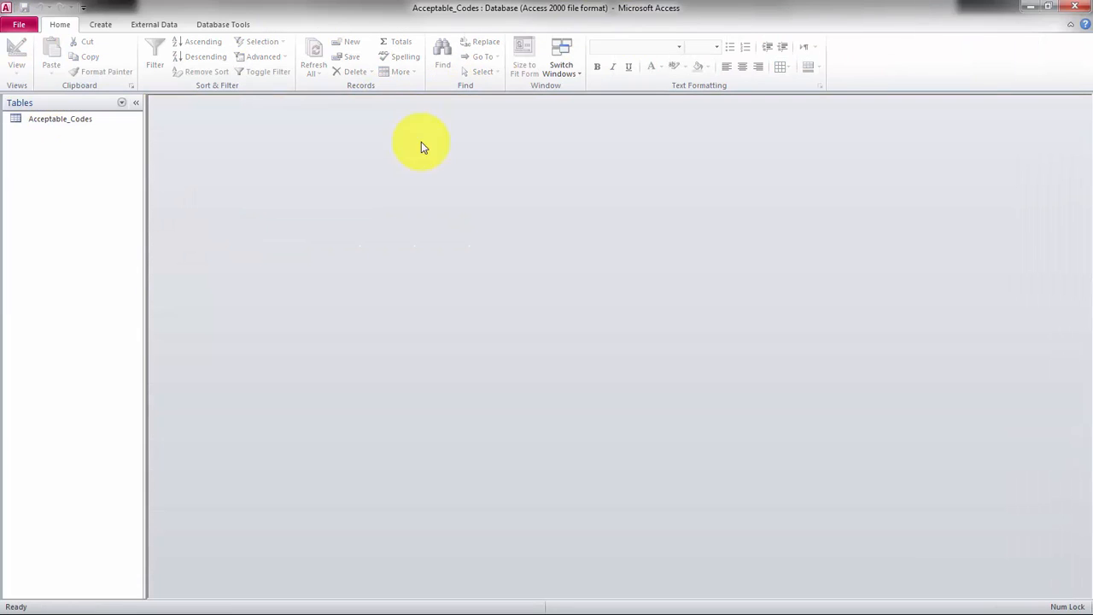
{"action": "double_click", "coordinate": [61, 119]}
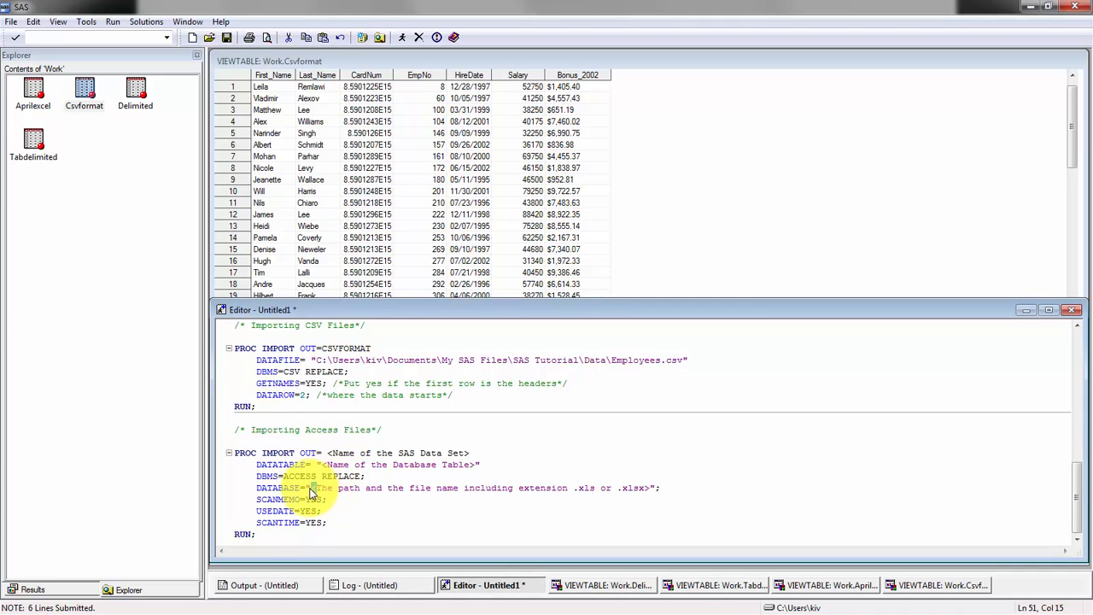
Step: Set DATABASE= to Acceptable_Codes.mdb and DATATABLE= to Acceptable_Codes, copying the table name from Access
{"action": "left_click_drag", "start_coordinate": [313, 488], "coordinate": [649, 488]}
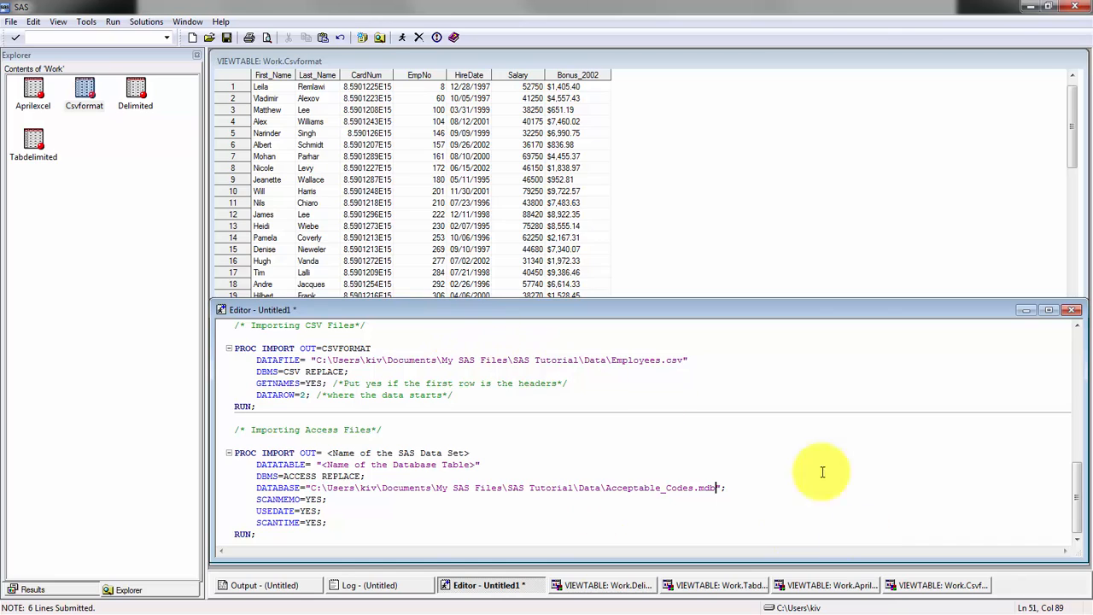
{"action": "mouse_move", "coordinate": [239, 482]}
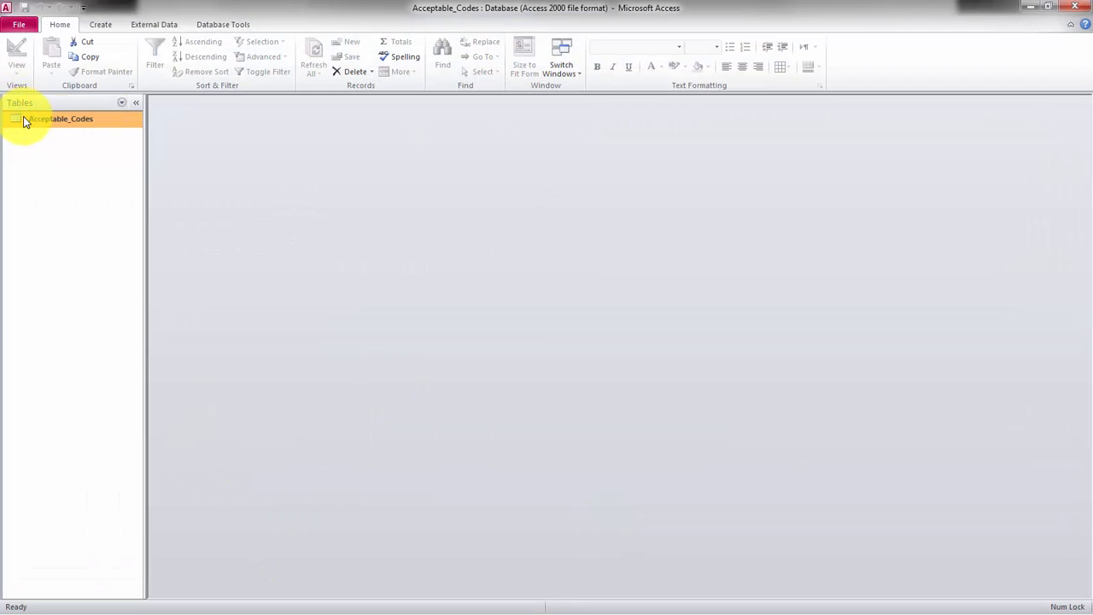
{"action": "right_click", "coordinate": [51, 120]}
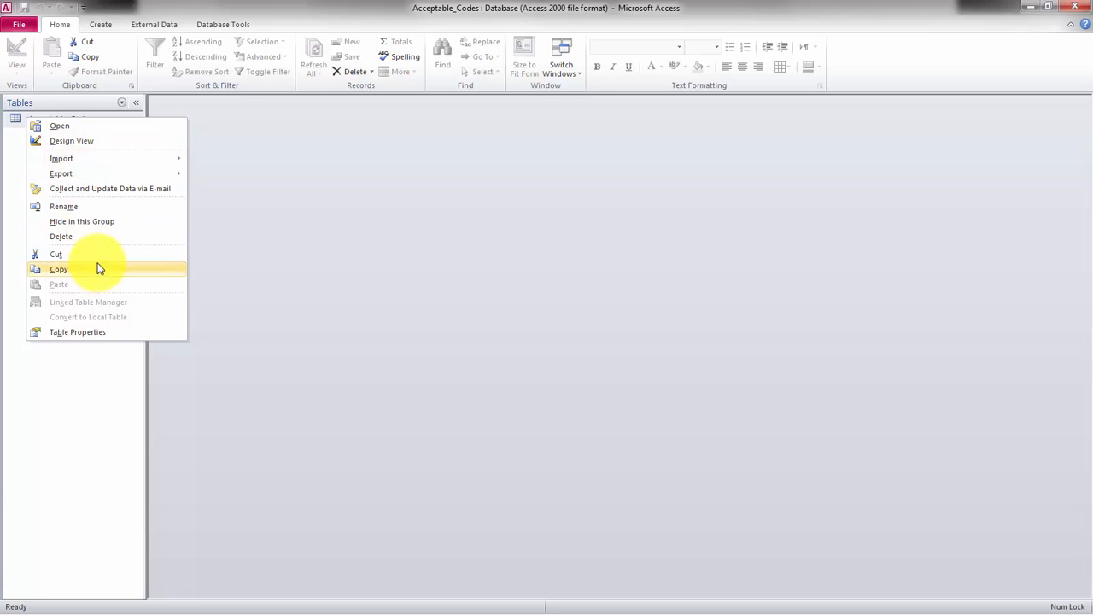
{"action": "left_click", "coordinate": [61, 205]}
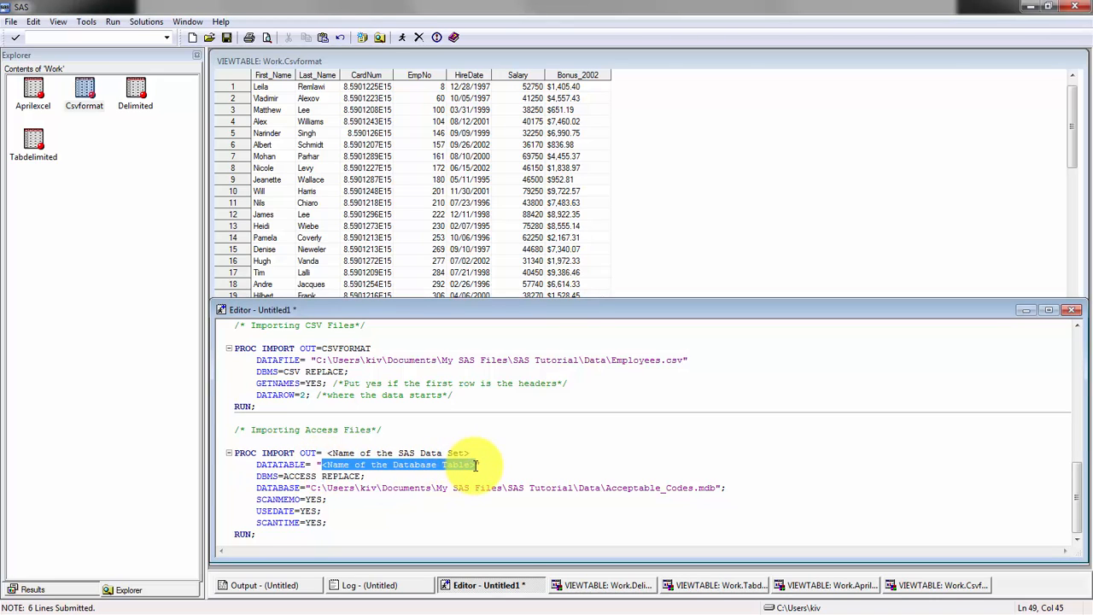
{"action": "type", "text": "Acceptable_Codes"}
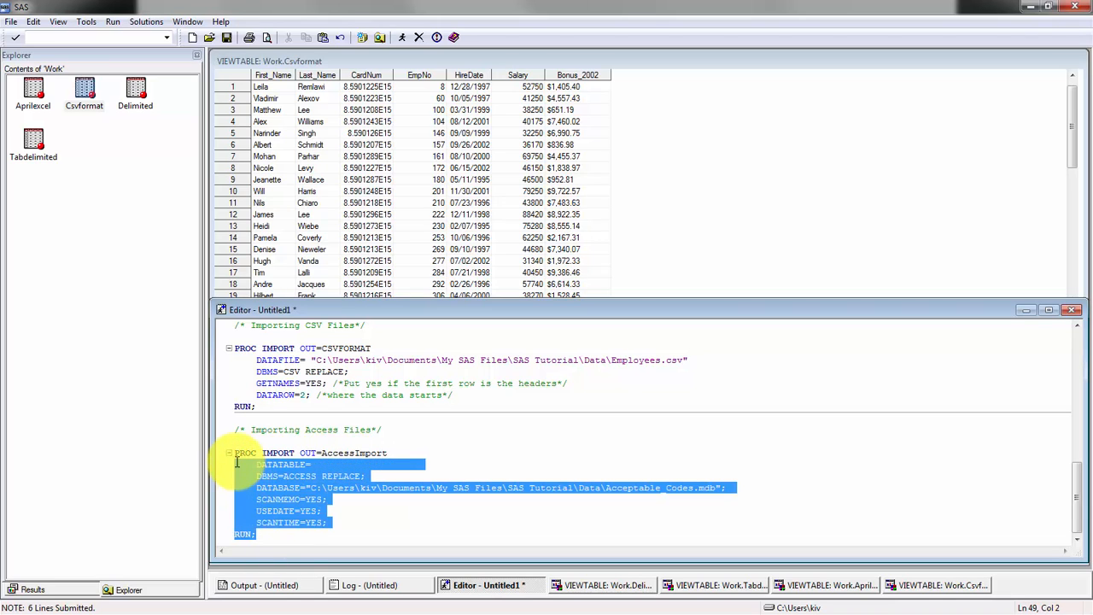
Step: Submit the Access PROC IMPORT, creating WORK.ACCESSIMPORT with 456 rows, and view it
{"action": "left_click", "coordinate": [379, 37]}
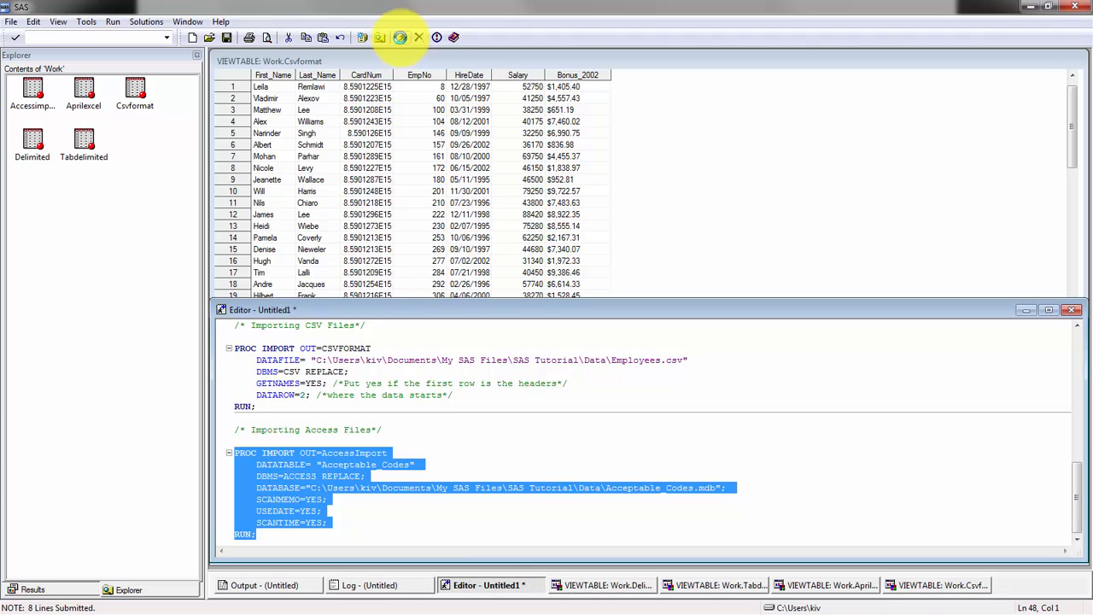
{"action": "left_click", "coordinate": [379, 37]}
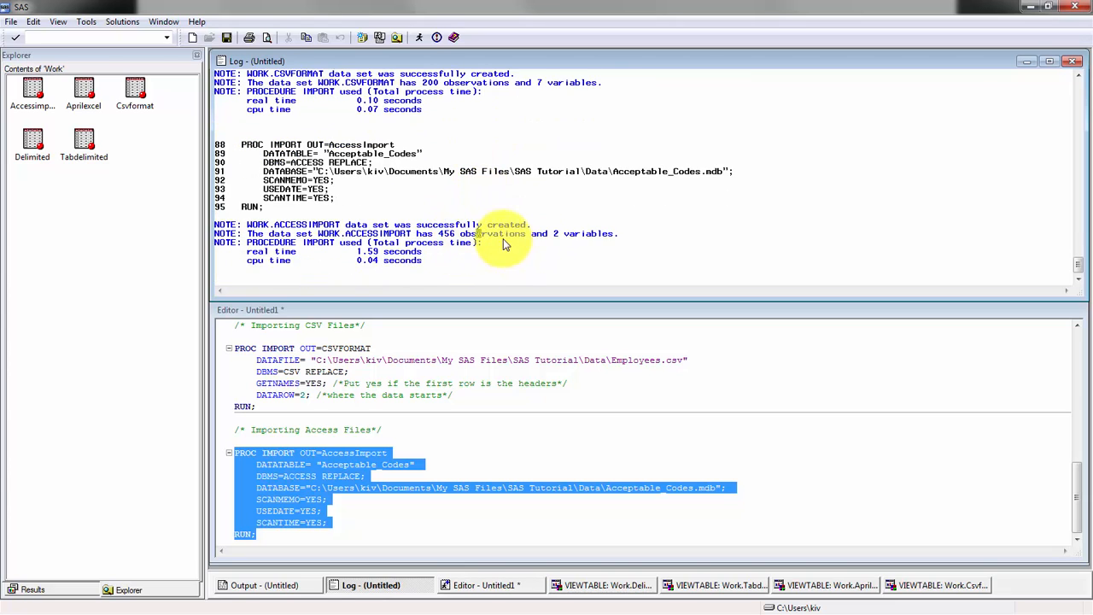
{"action": "left_click", "coordinate": [82, 140]}
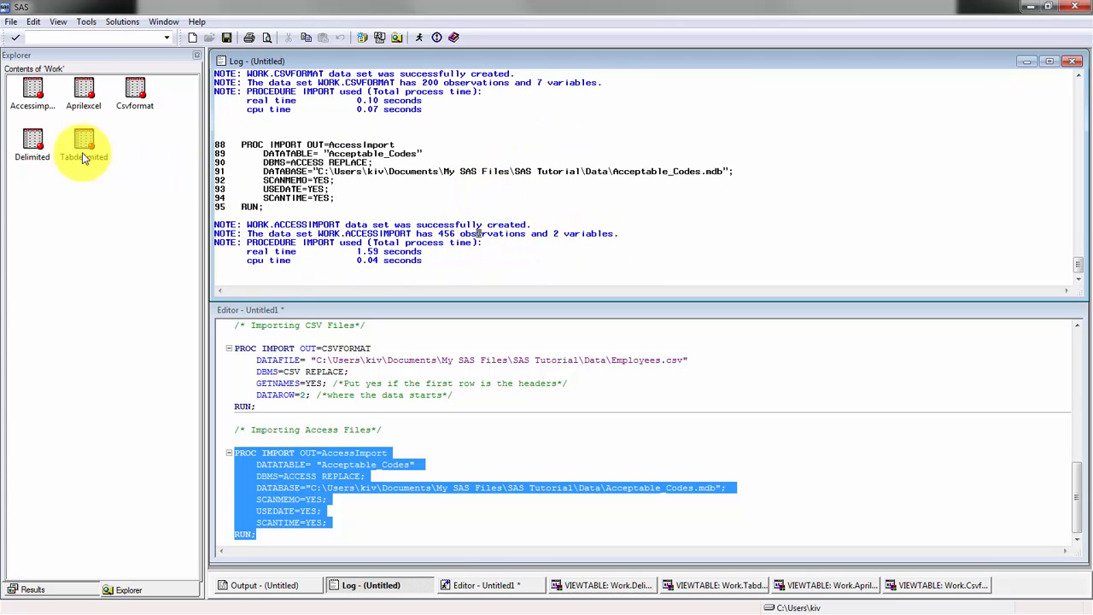
{"action": "left_click", "coordinate": [1045, 582]}
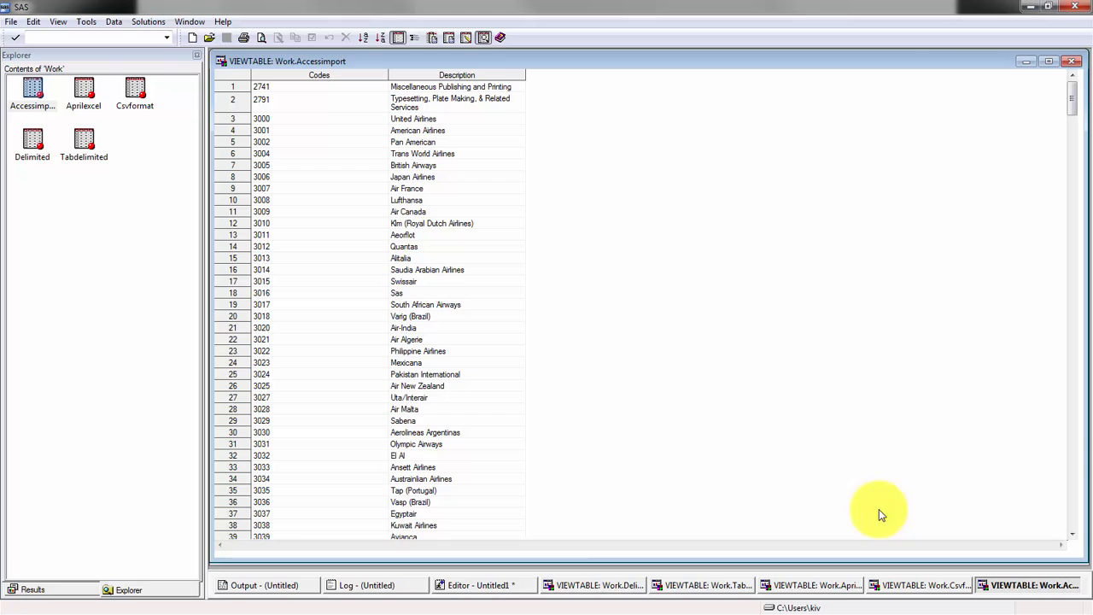
{"action": "left_click", "coordinate": [481, 584]}
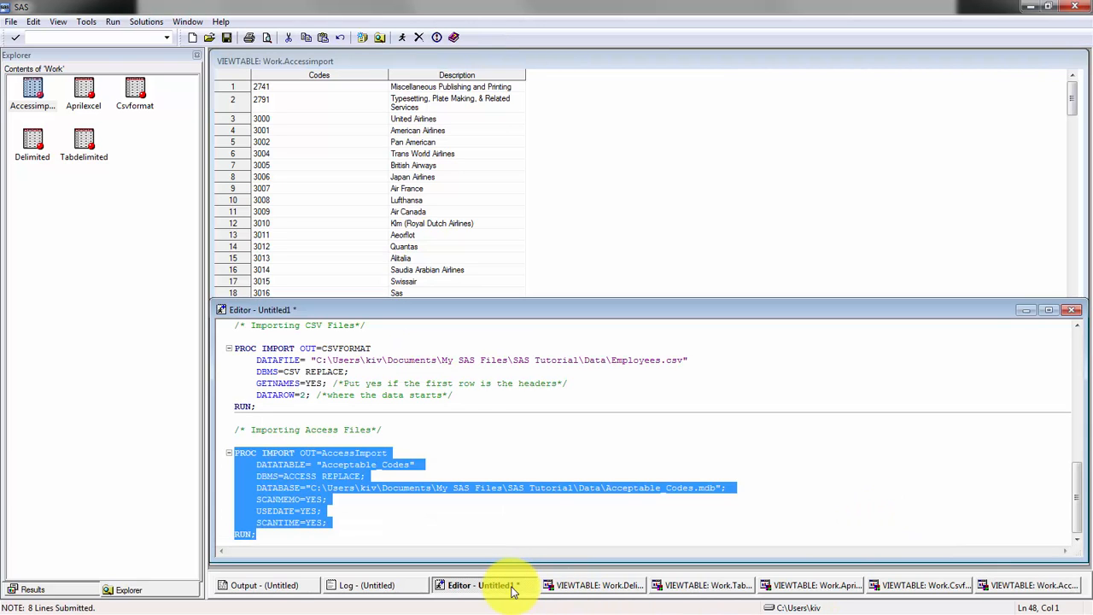